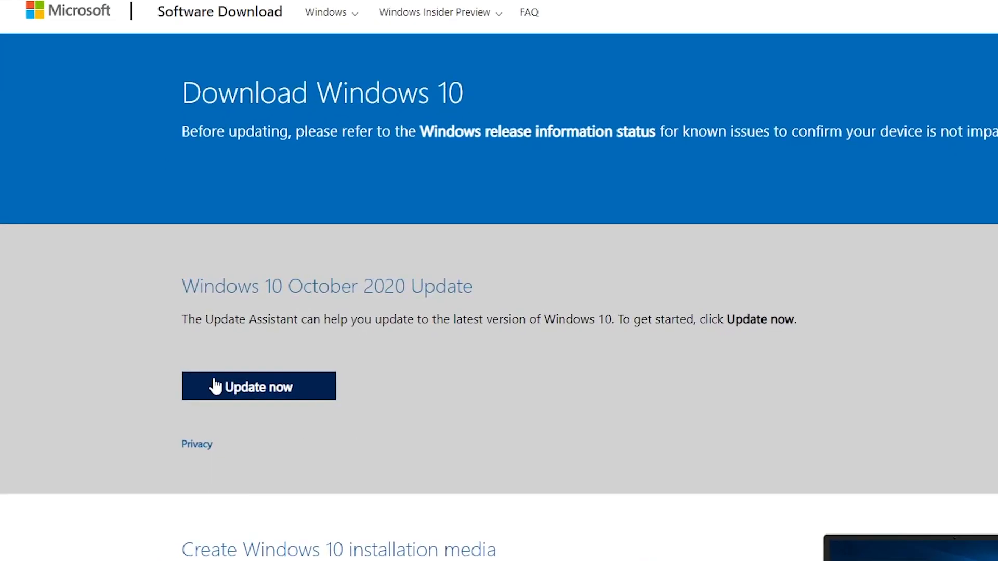
- Download the Windows 10 Update Assistant via 'Update now' and launch the Windows10Upgrade installer
{"action": "left_click", "coordinate": [258, 387]}
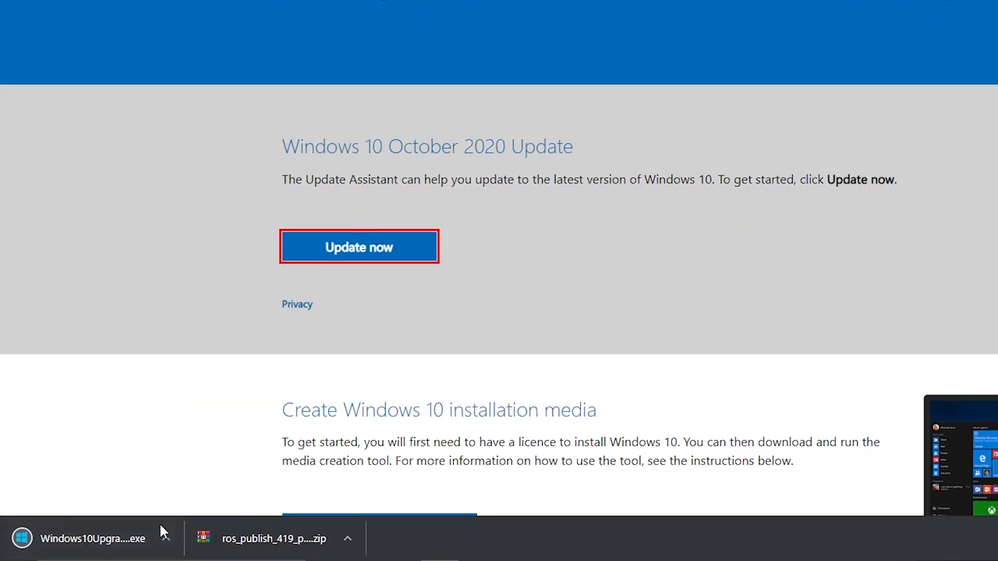
{"action": "left_click", "coordinate": [165, 538]}
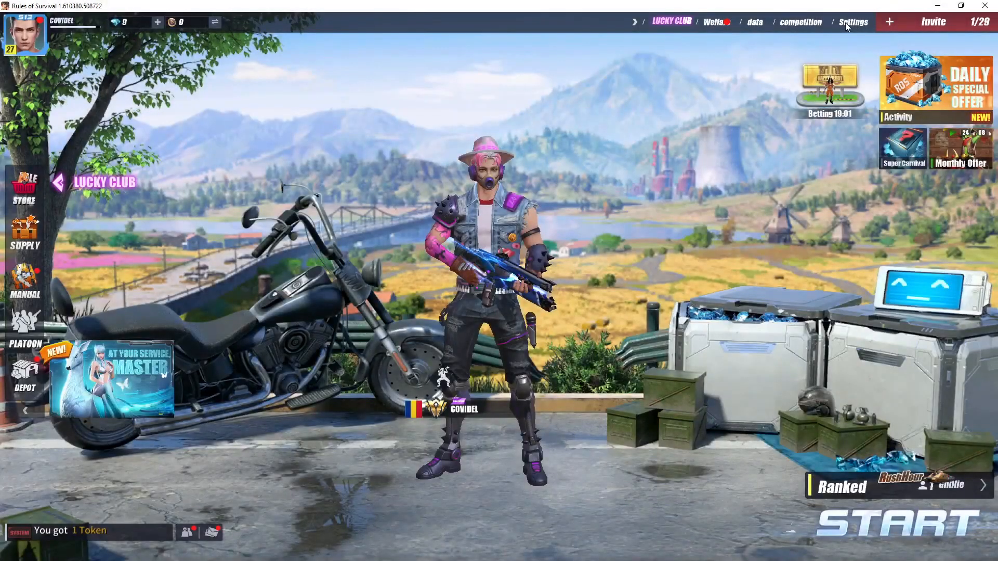
- In the game's Basics settings choose Graphics Low and FPS Standard, leaving shadows at None
{"action": "left_click", "coordinate": [853, 22]}
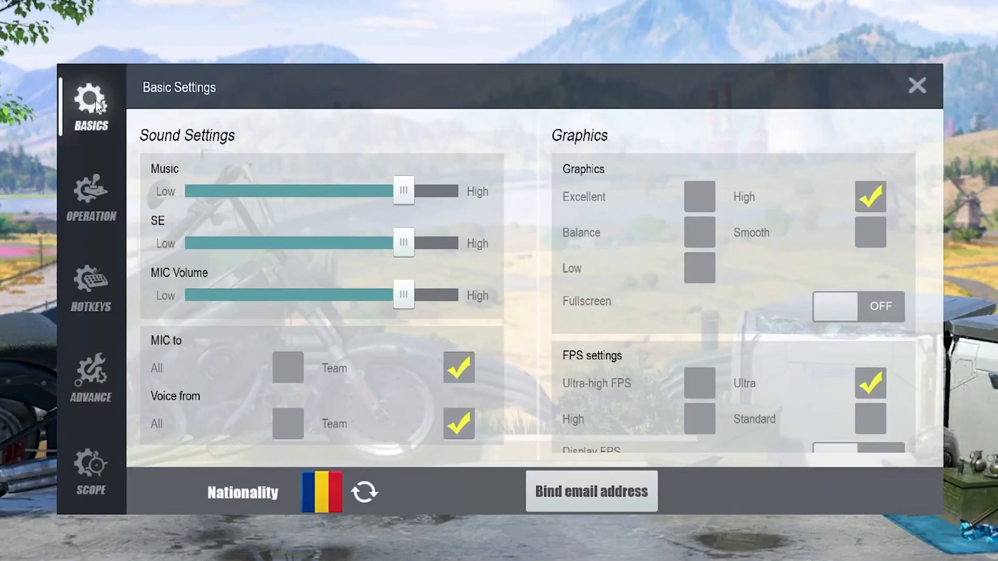
{"action": "mouse_move", "coordinate": [841, 245]}
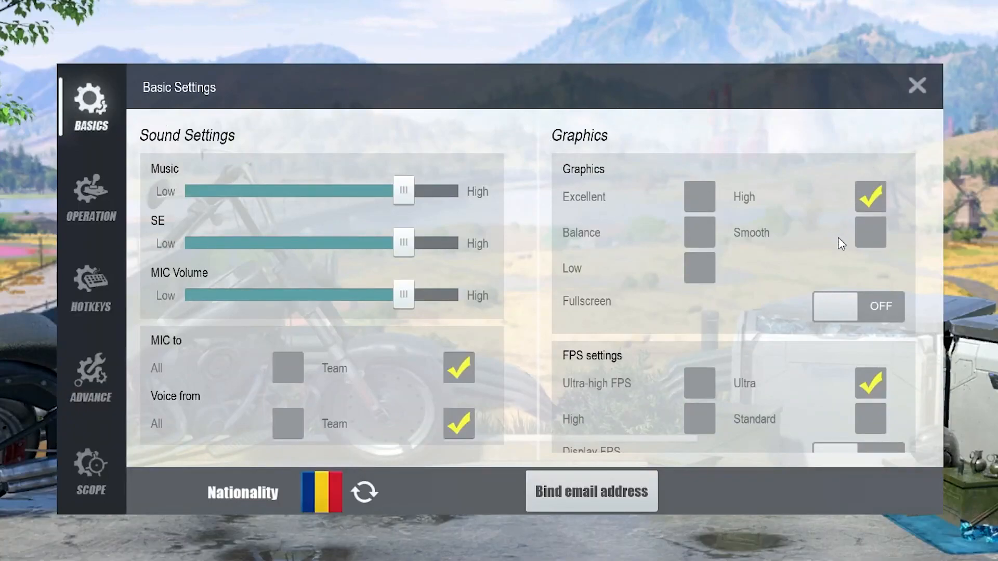
{"action": "left_click", "coordinate": [700, 267]}
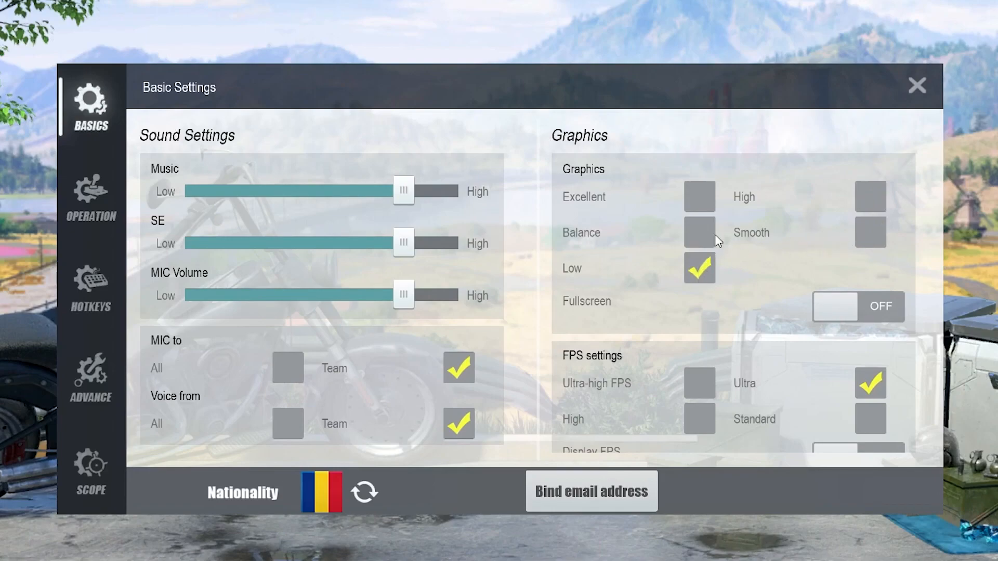
{"action": "scroll", "scroll_direction": "down", "scroll_amount": 3}
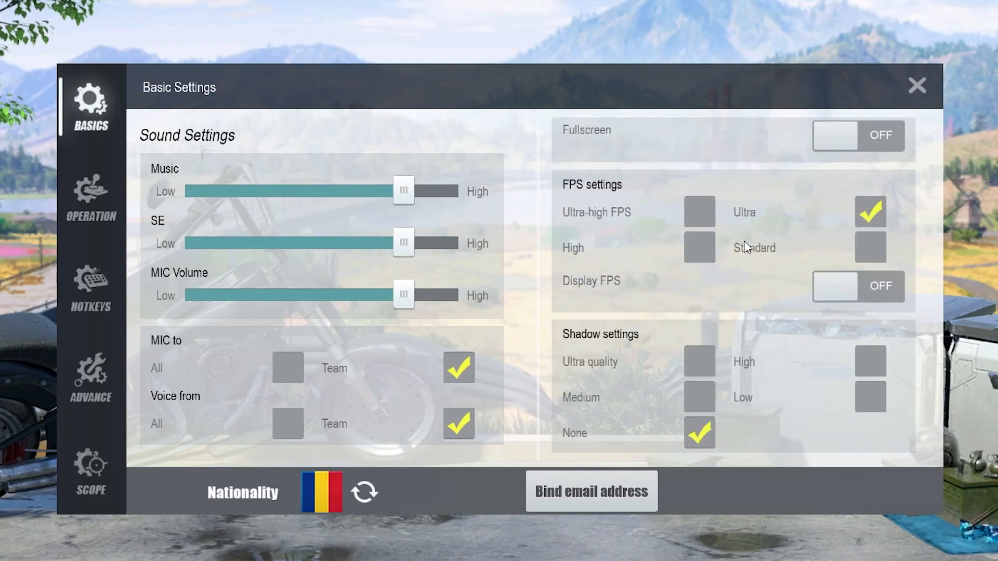
{"action": "left_click", "coordinate": [871, 248]}
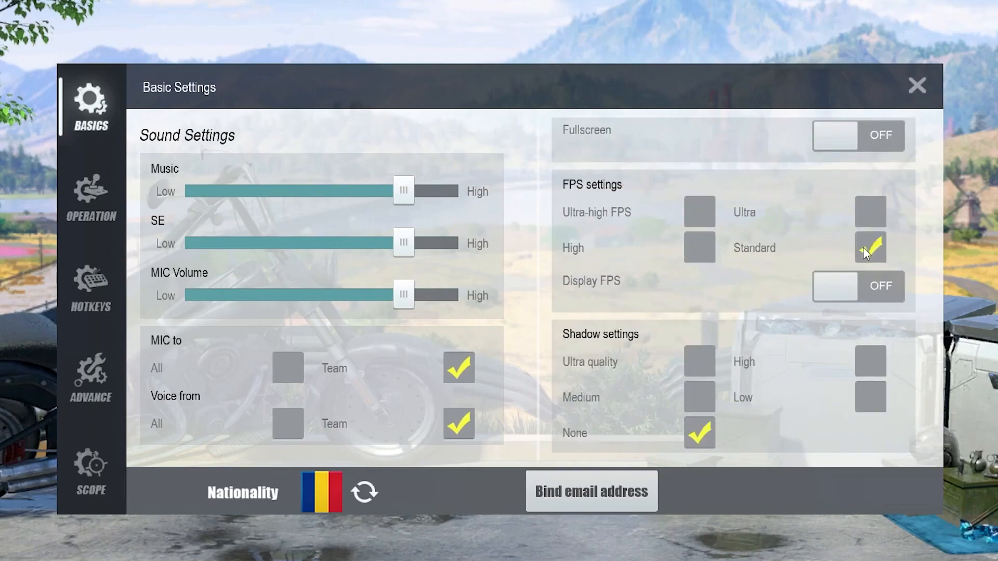
{"action": "scroll", "scroll_direction": "down", "scroll_amount": 3}
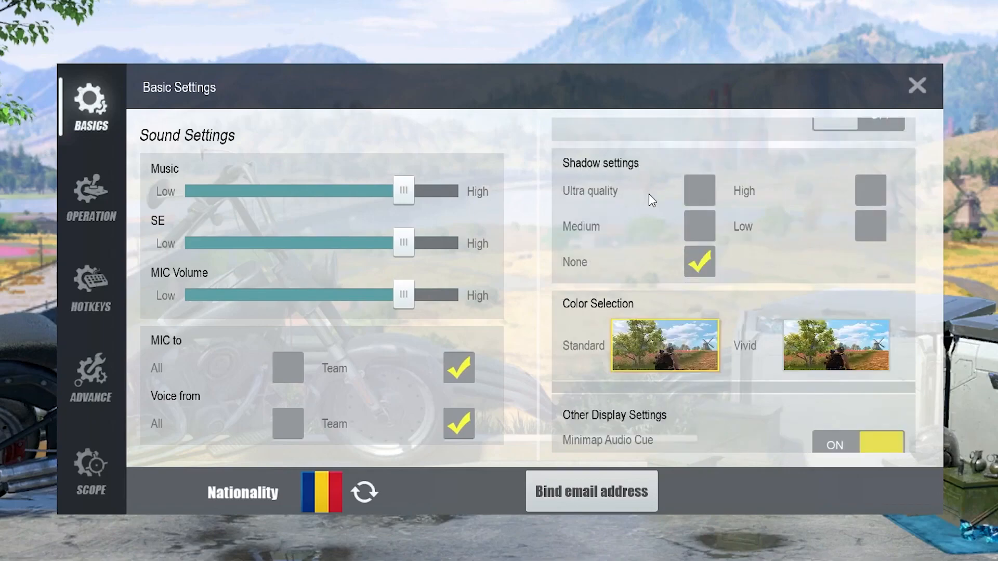
{"action": "mouse_move", "coordinate": [694, 265]}
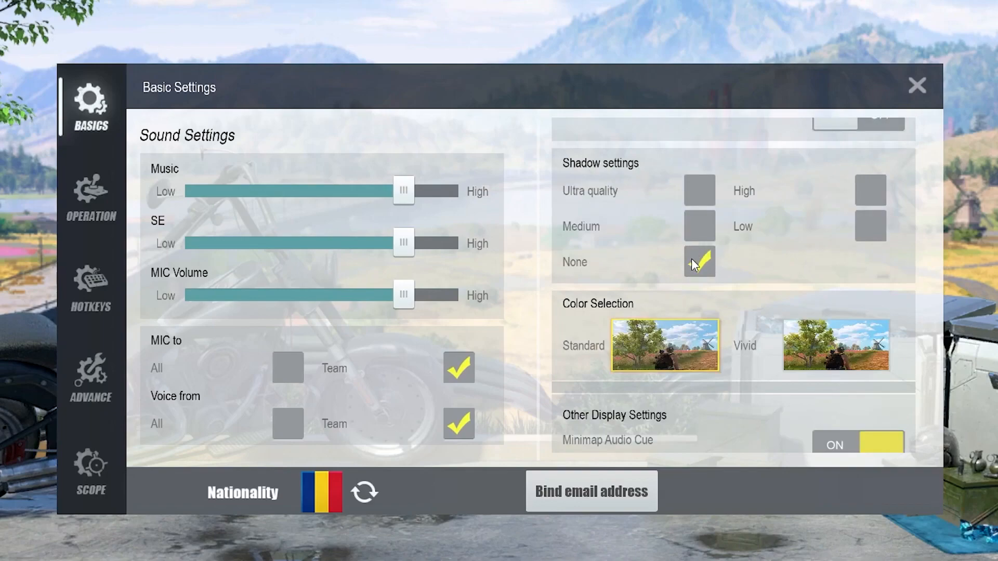
{"action": "scroll", "scroll_direction": "down", "scroll_amount": 3}
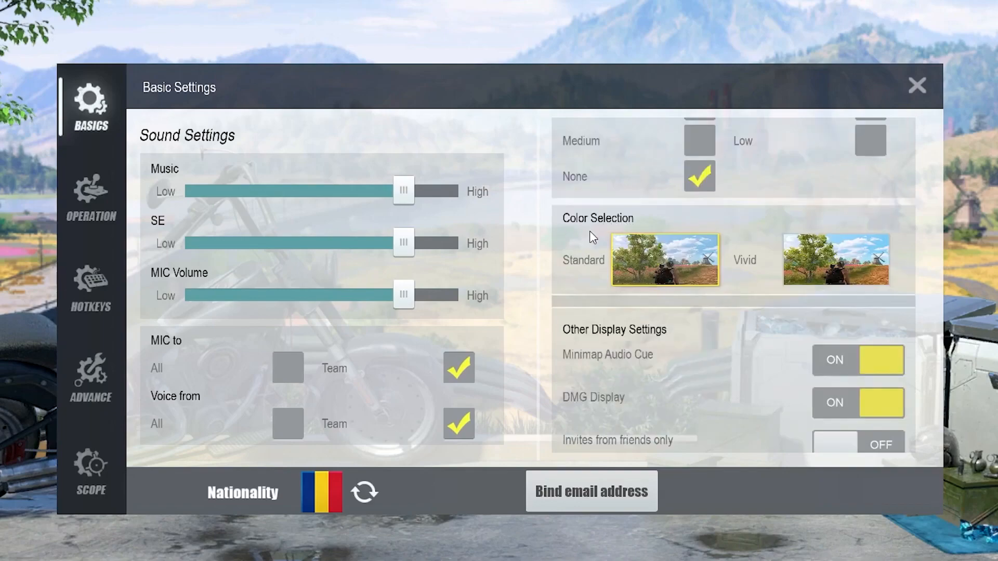
{"action": "mouse_move", "coordinate": [764, 225]}
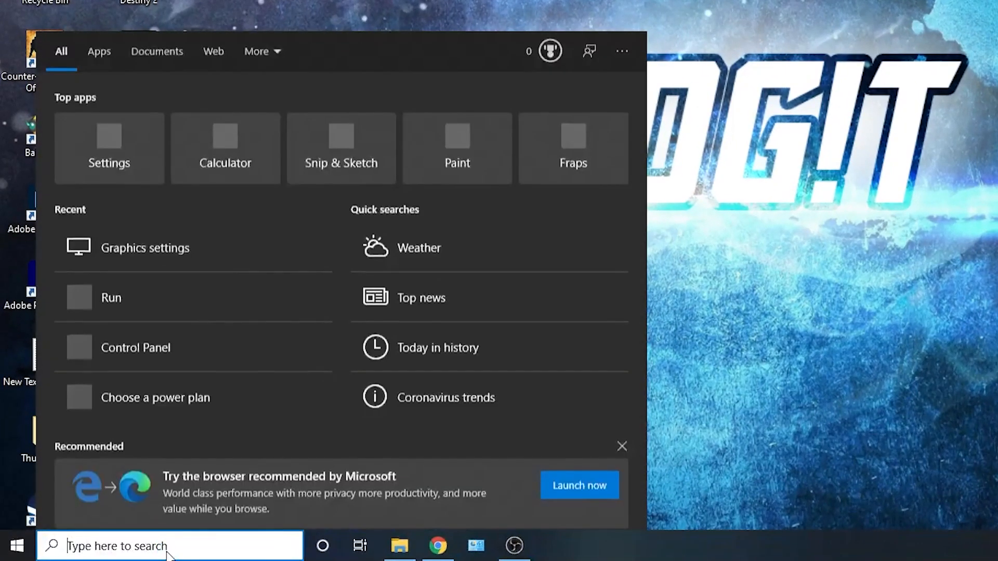
- From Graphics settings browse to D:\Games\ros and select the ros.exe application
{"action": "type", "text": "grap"}
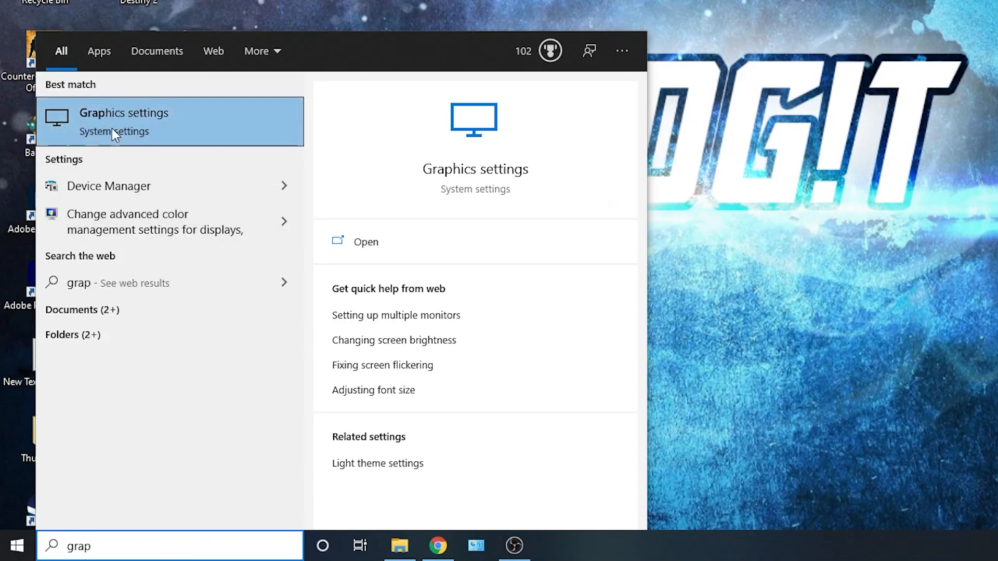
{"action": "left_click", "coordinate": [366, 242]}
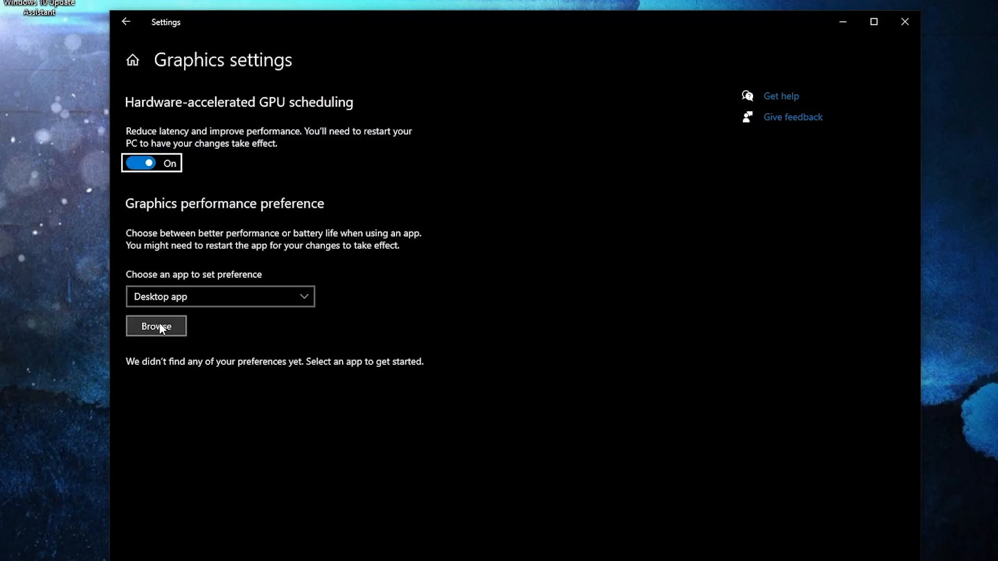
{"action": "left_click", "coordinate": [156, 326]}
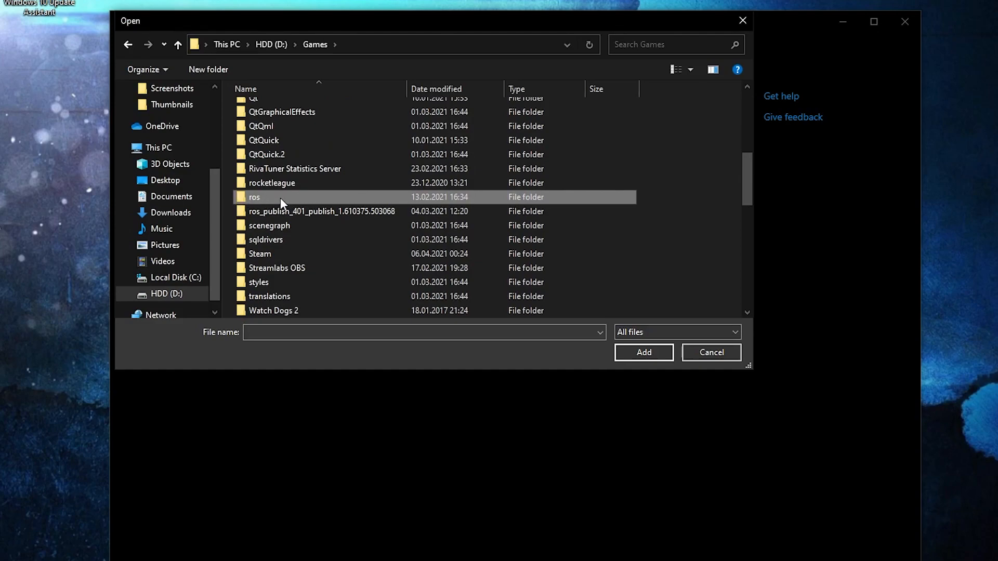
{"action": "double_click", "coordinate": [254, 198]}
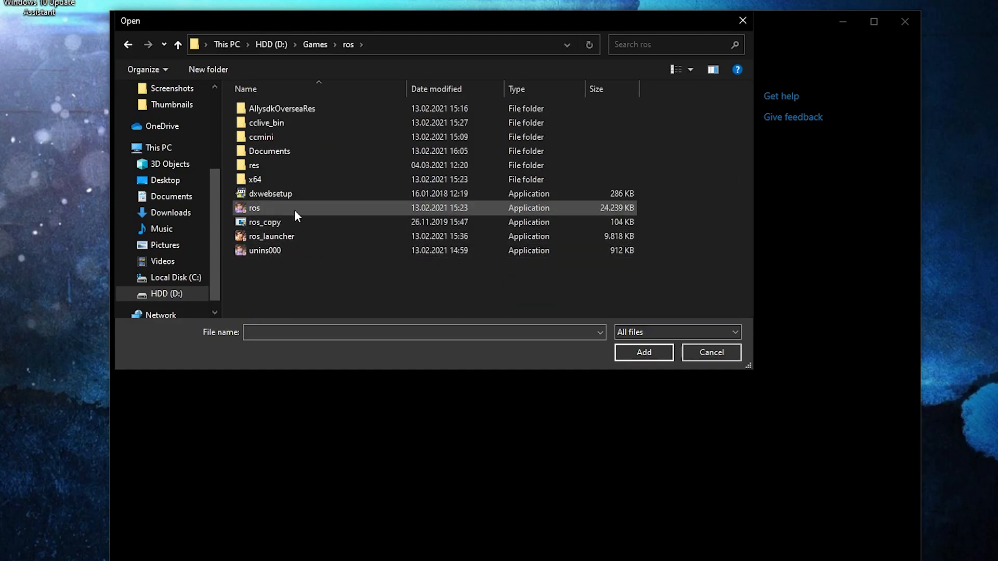
{"action": "left_click", "coordinate": [254, 208]}
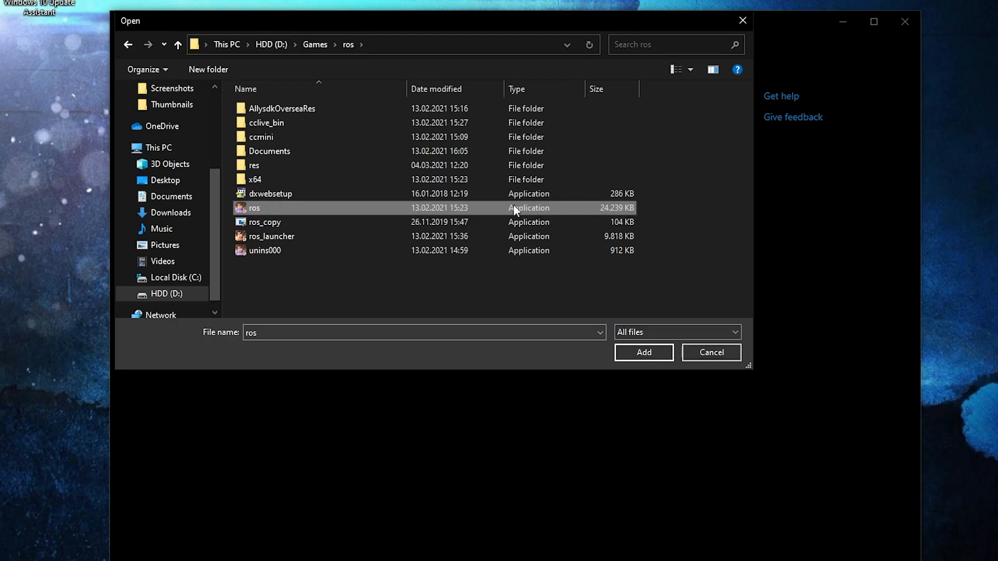
- In ros.exe's Compatibility properties disable fullscreen optimizations and override high DPI scaling
{"action": "right_click", "coordinate": [254, 208]}
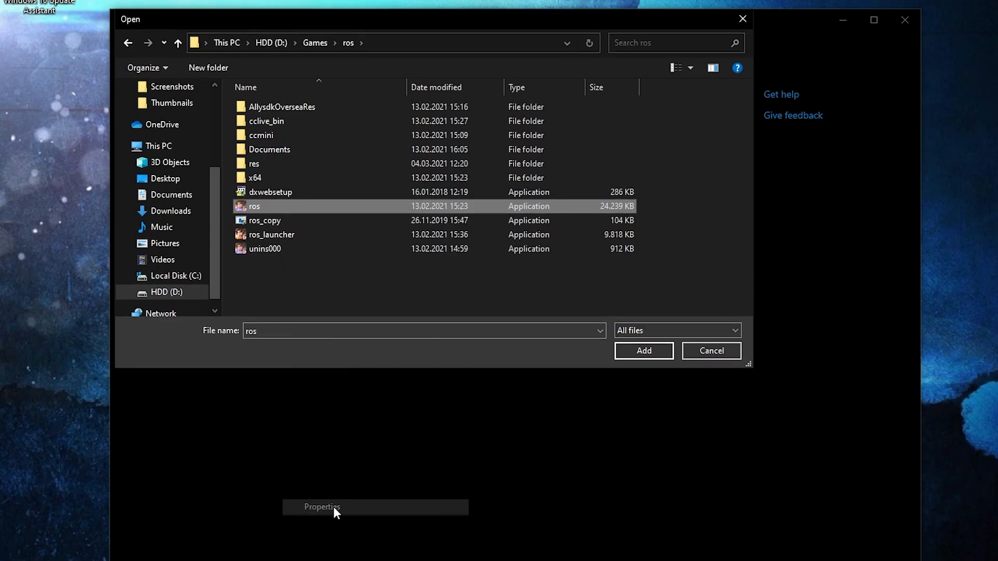
{"action": "left_click", "coordinate": [321, 507]}
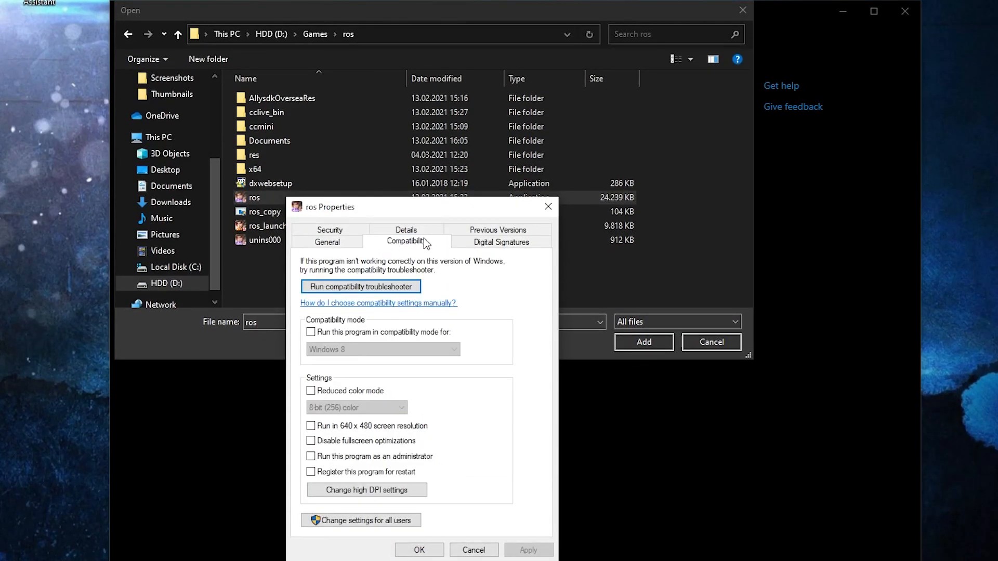
{"action": "left_click", "coordinate": [310, 441]}
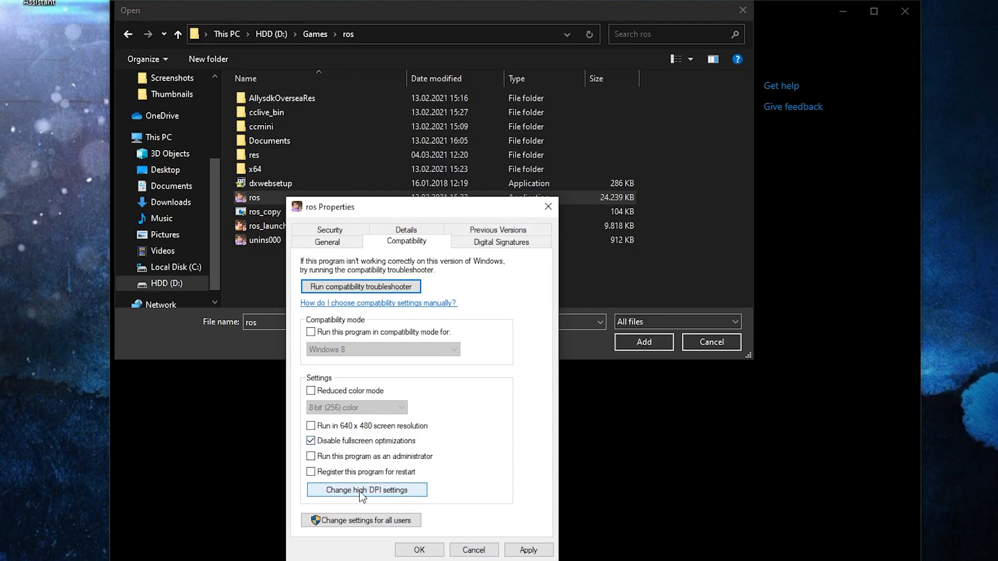
{"action": "left_click", "coordinate": [367, 490]}
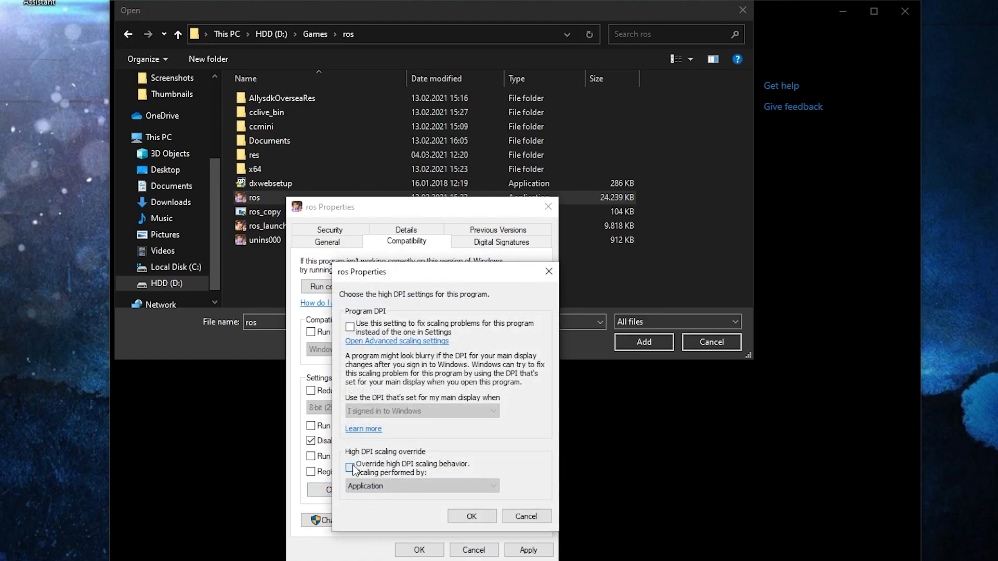
{"action": "left_click", "coordinate": [351, 467]}
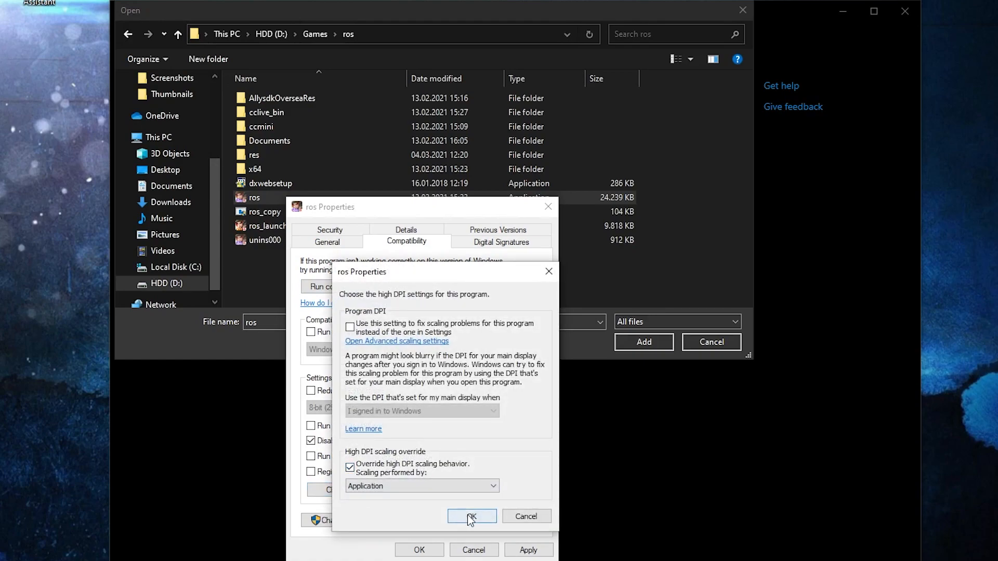
- Confirm the DPI override, add ros to the graphics list and give it High performance preference
{"action": "left_click", "coordinate": [471, 517]}
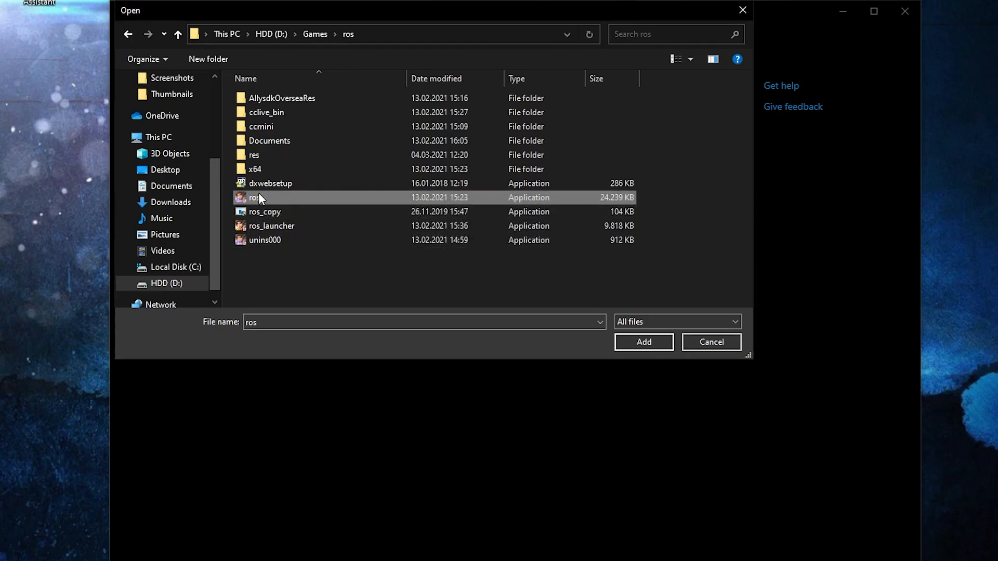
{"action": "left_click", "coordinate": [643, 342]}
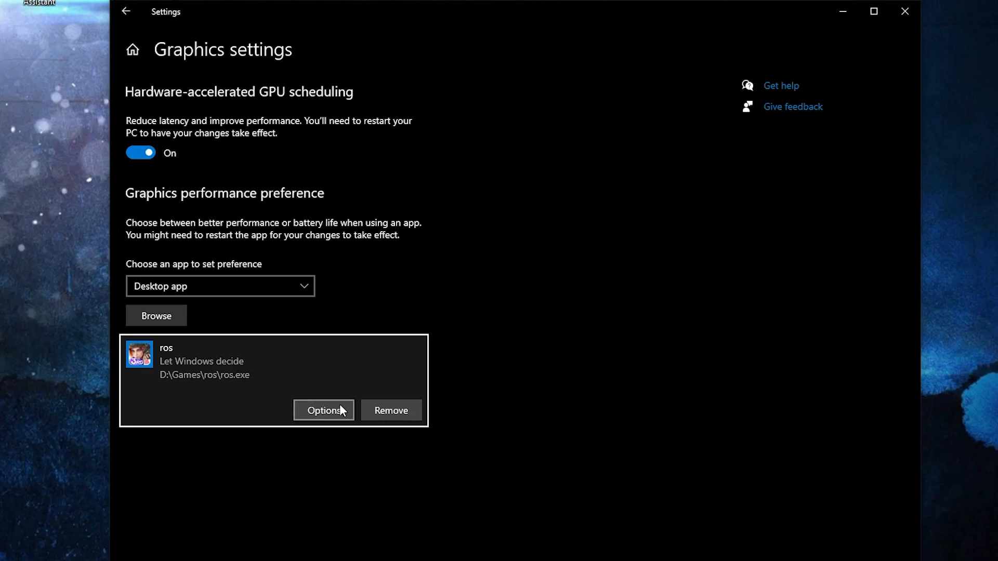
{"action": "left_click", "coordinate": [323, 410]}
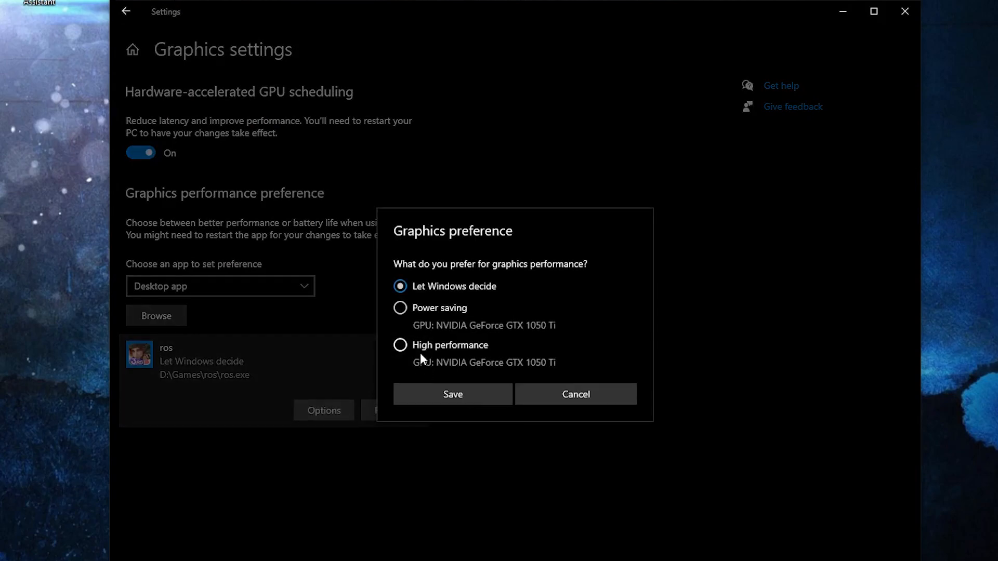
{"action": "left_click", "coordinate": [401, 346]}
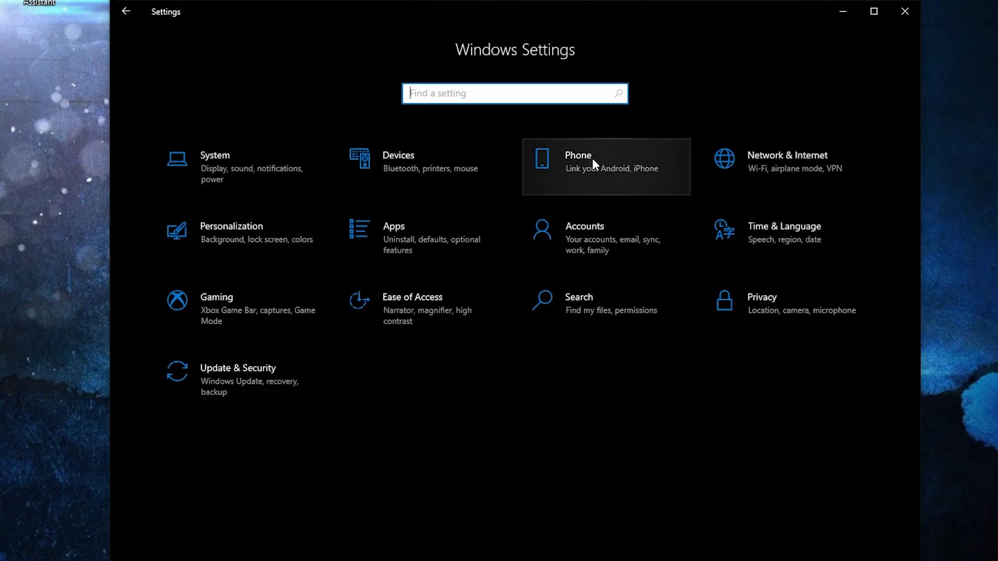
{"action": "mouse_move", "coordinate": [240, 318]}
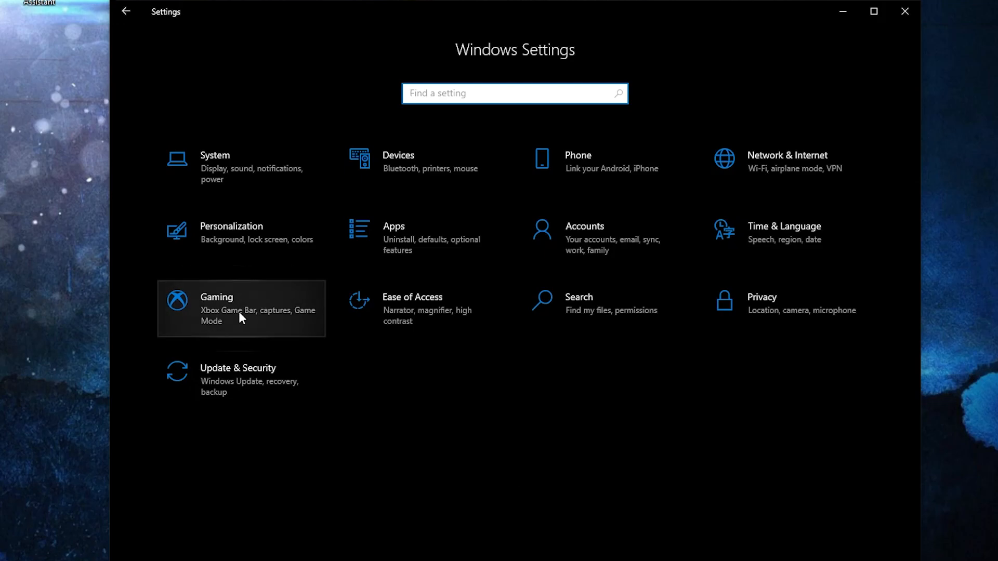
- Confirm Game Mode is On under Gaming and return to the related Graphics settings
{"action": "left_click", "coordinate": [241, 308]}
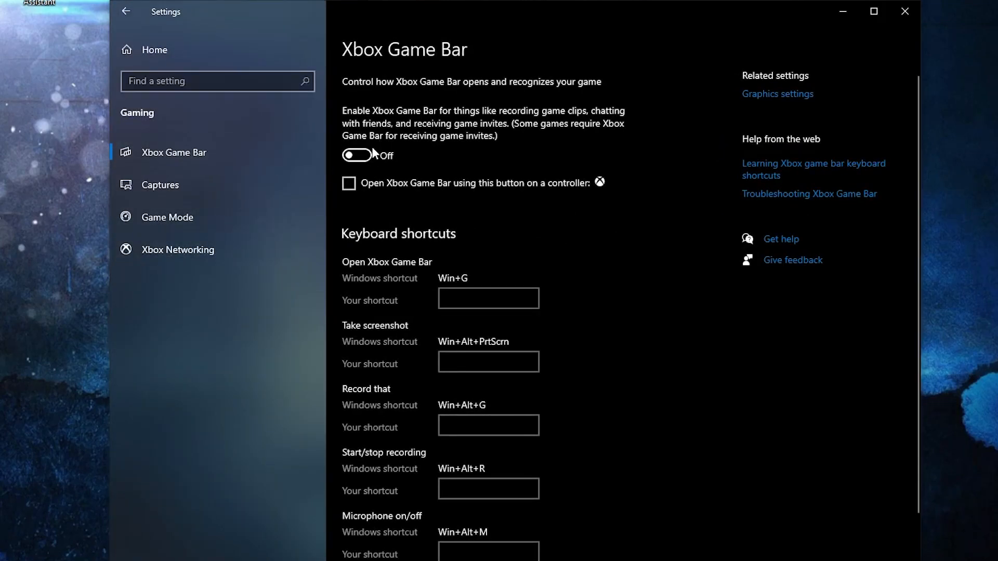
{"action": "left_click", "coordinate": [168, 217]}
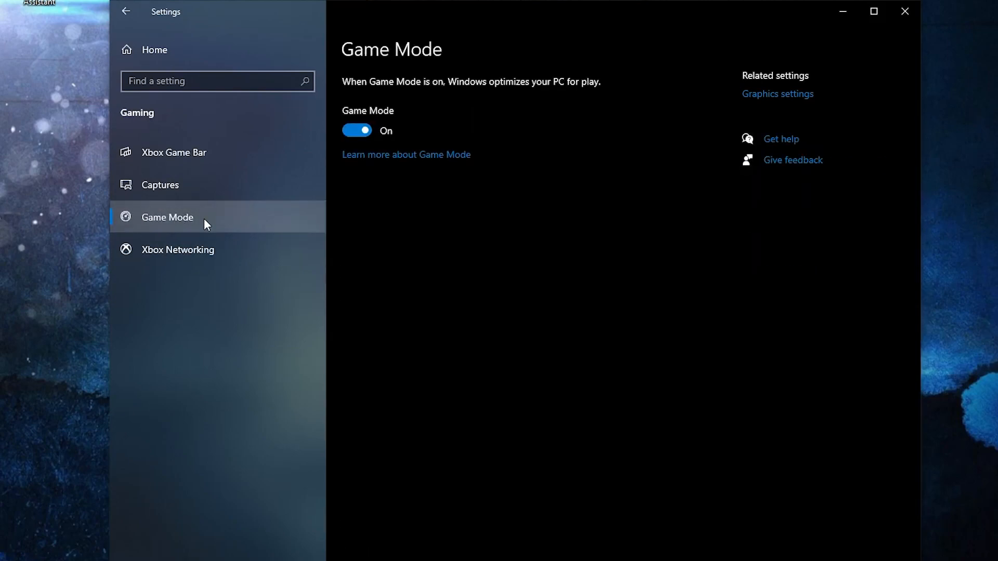
{"action": "mouse_move", "coordinate": [731, 126]}
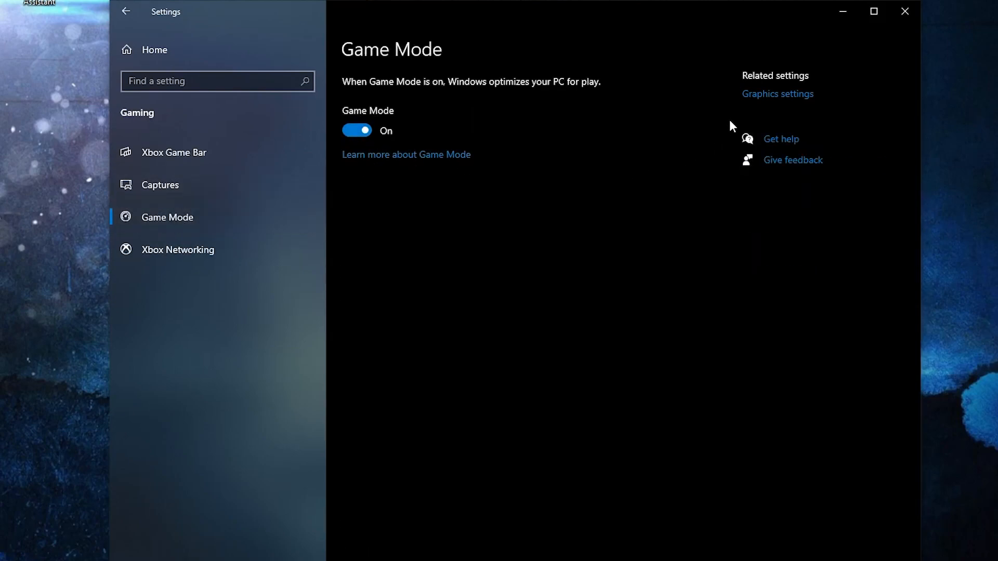
{"action": "left_click", "coordinate": [777, 93]}
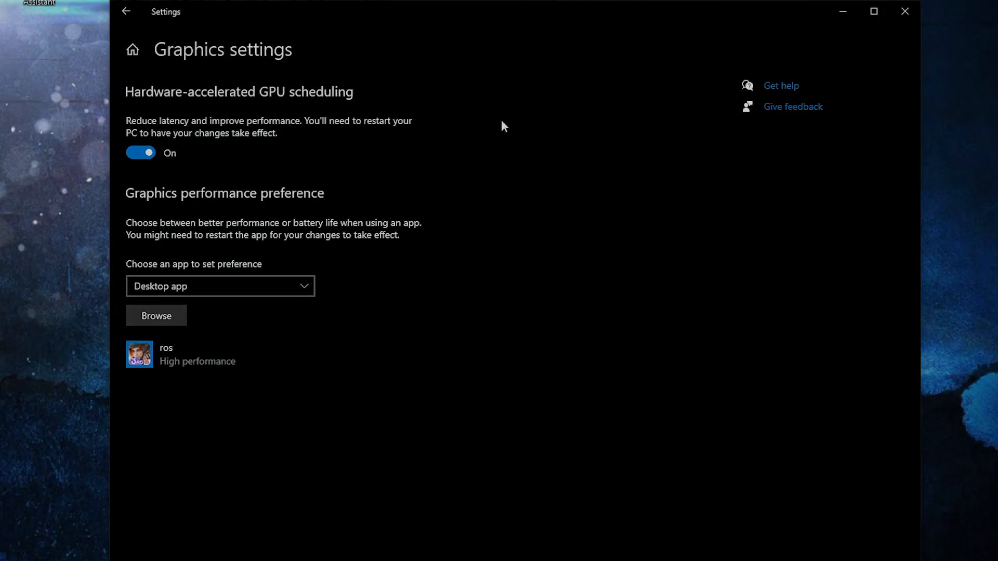
- Delete the contents of C:\Windows\Temp, then open %temp% via Run to clear the user temp folder
{"action": "type", "text": "run"}
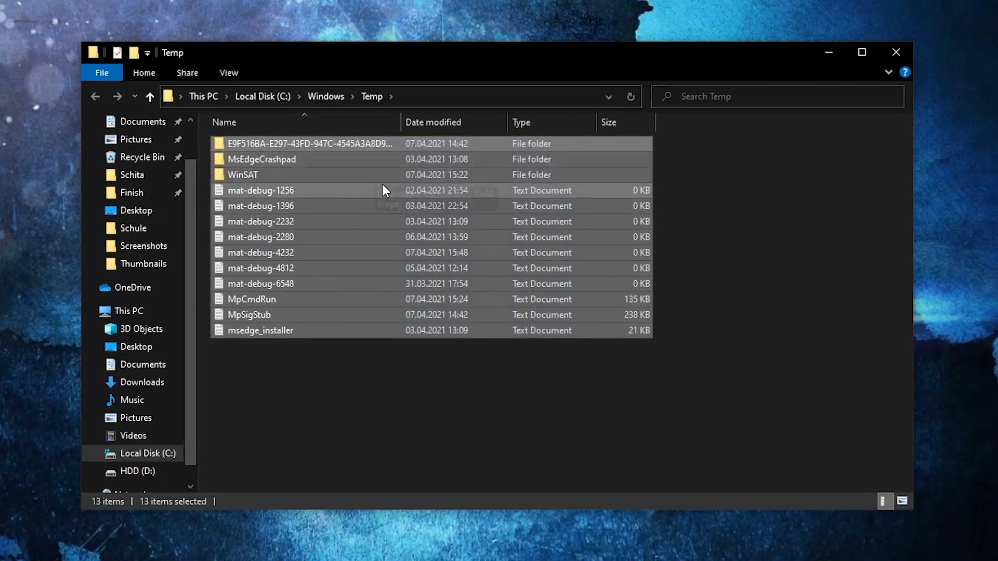
{"action": "right_click", "coordinate": [382, 190]}
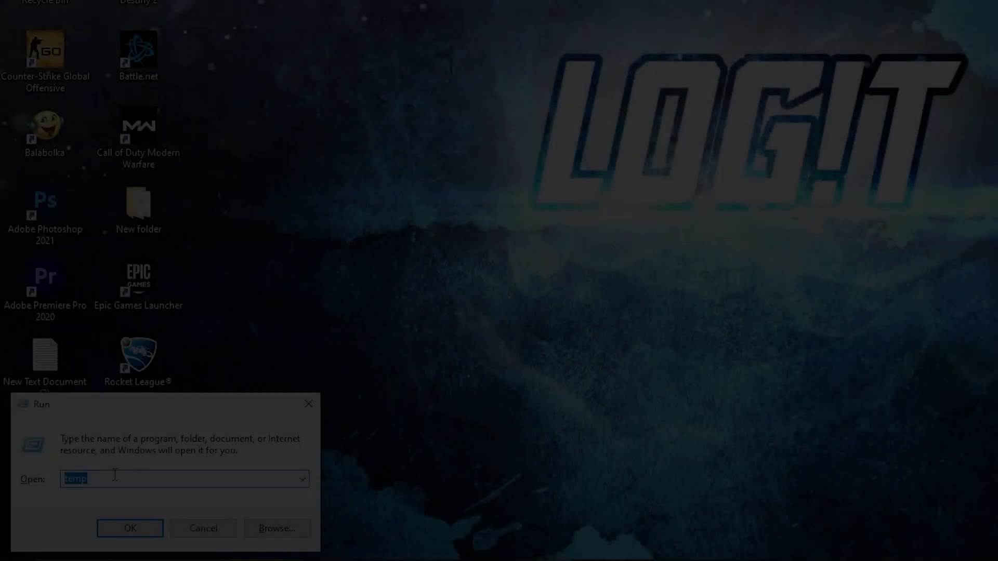
{"action": "type", "text": "%t"}
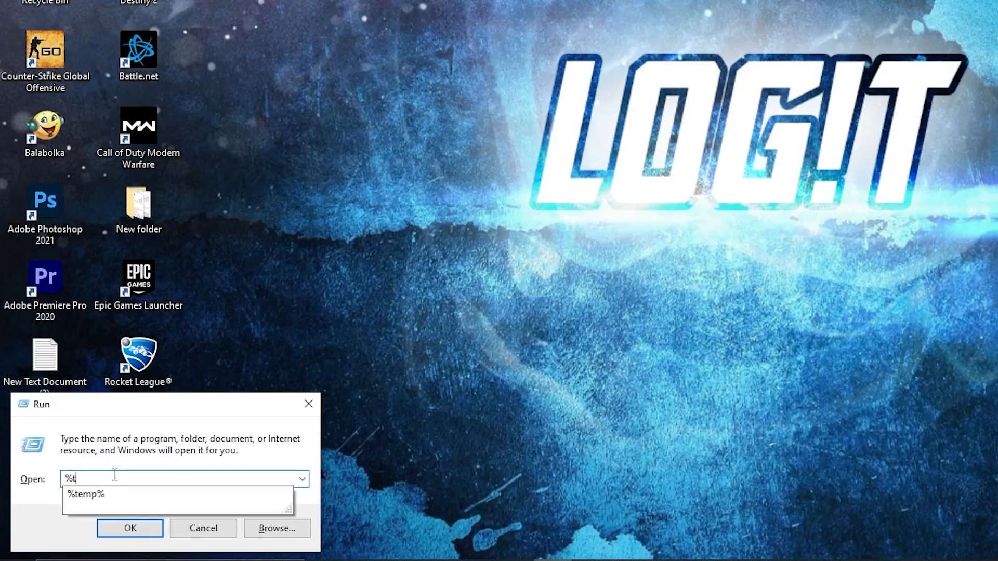
{"action": "left_click", "coordinate": [84, 495]}
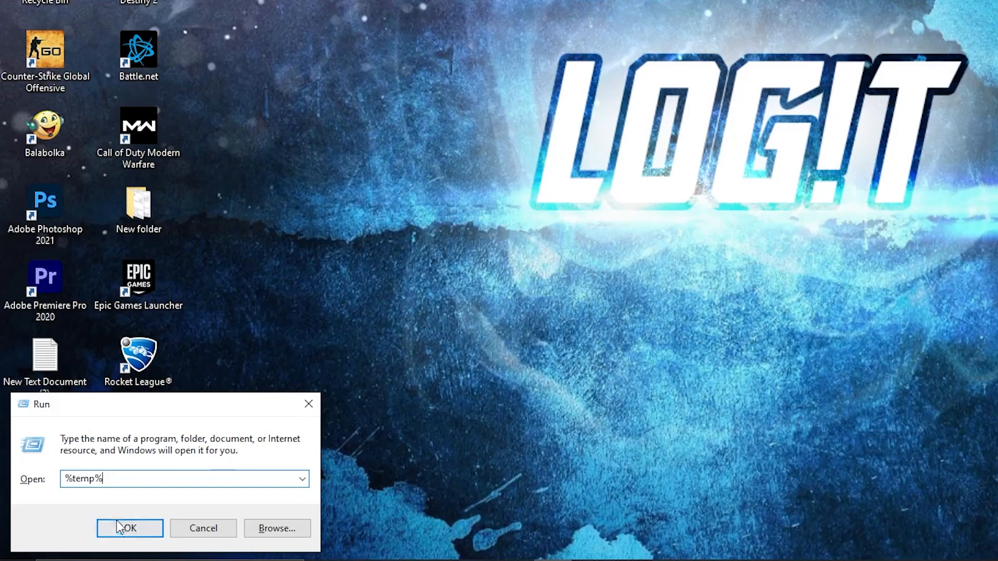
{"action": "left_click", "coordinate": [129, 528]}
{"action": "type", "text": "prefetc"}
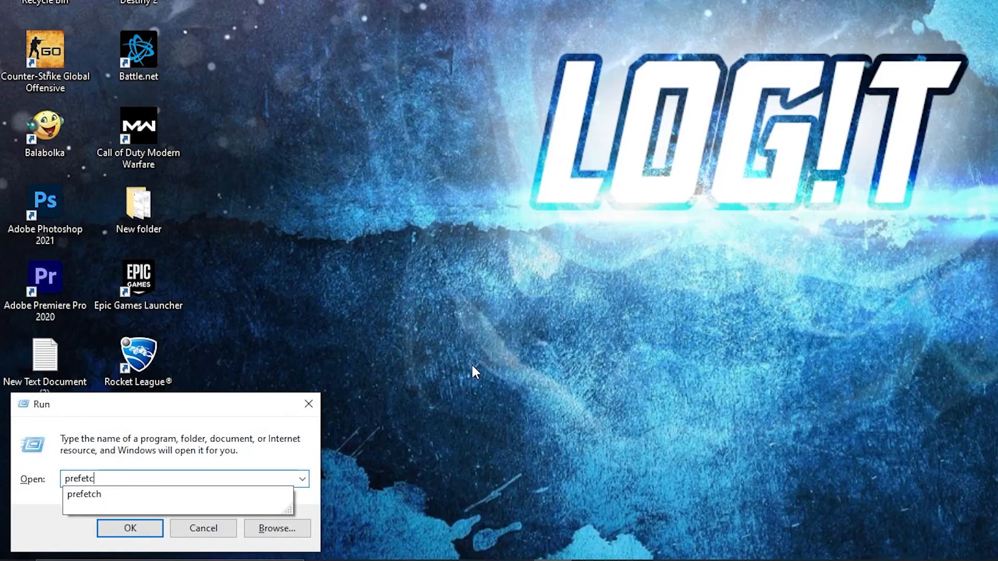
- Delete all Prefetch files, skipping the one reported in use
{"action": "left_click", "coordinate": [130, 528]}
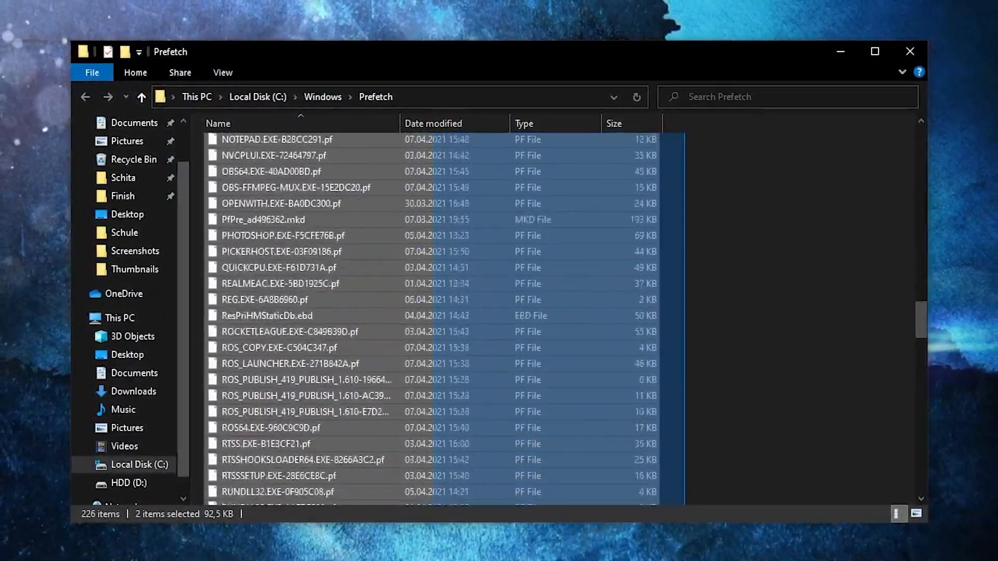
{"action": "key", "text": "ctrl+a"}
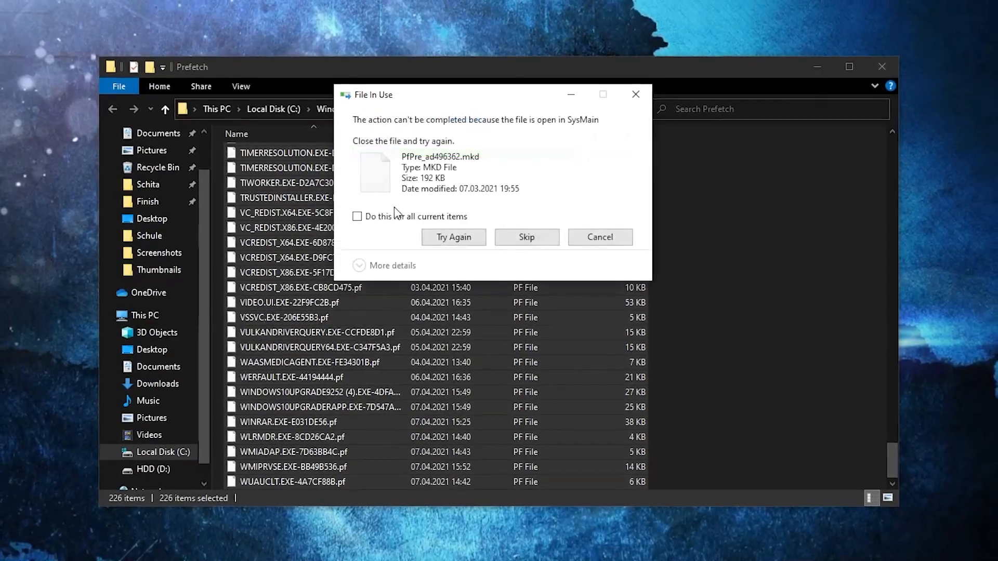
{"action": "left_click", "coordinate": [526, 237]}
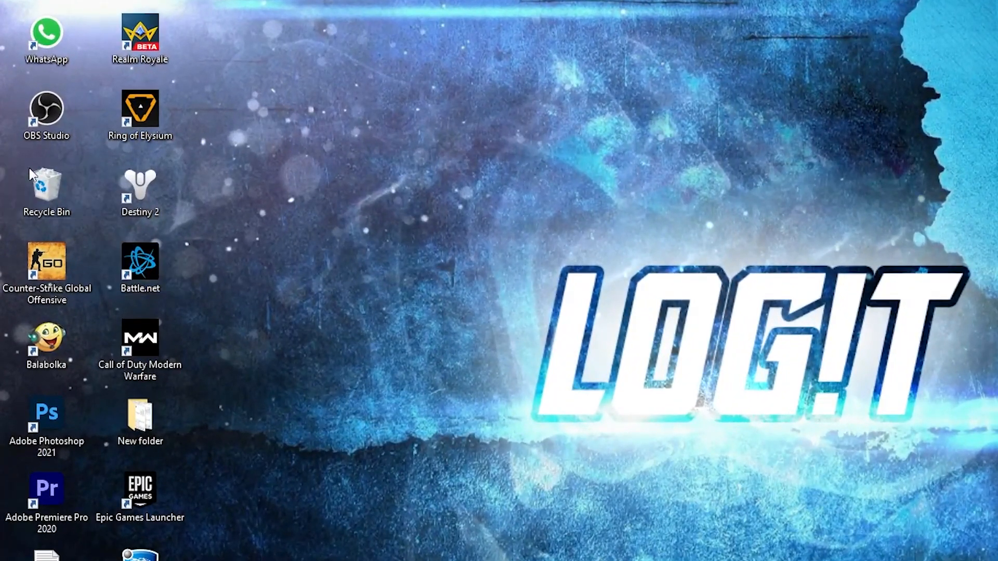
- Empty the Recycle Bin and confirm permanent deletion
{"action": "right_click", "coordinate": [46, 185]}
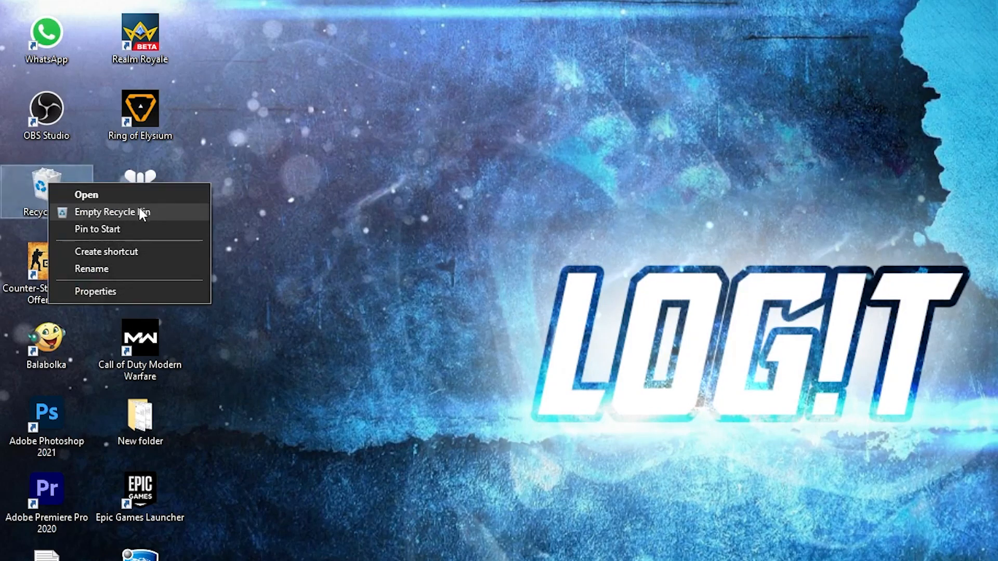
{"action": "left_click", "coordinate": [112, 212]}
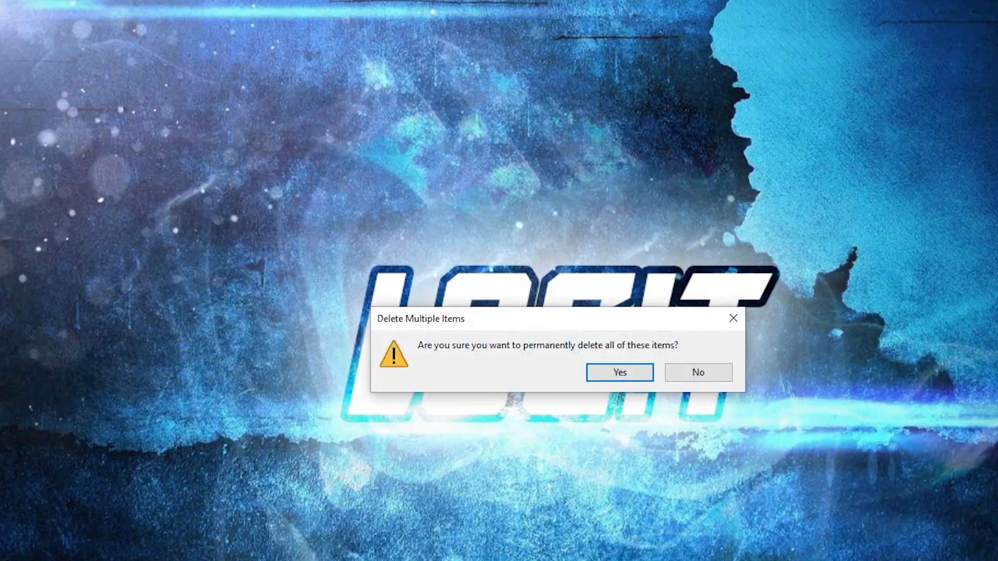
{"action": "left_click", "coordinate": [619, 373]}
{"action": "type", "text": "optimi"}
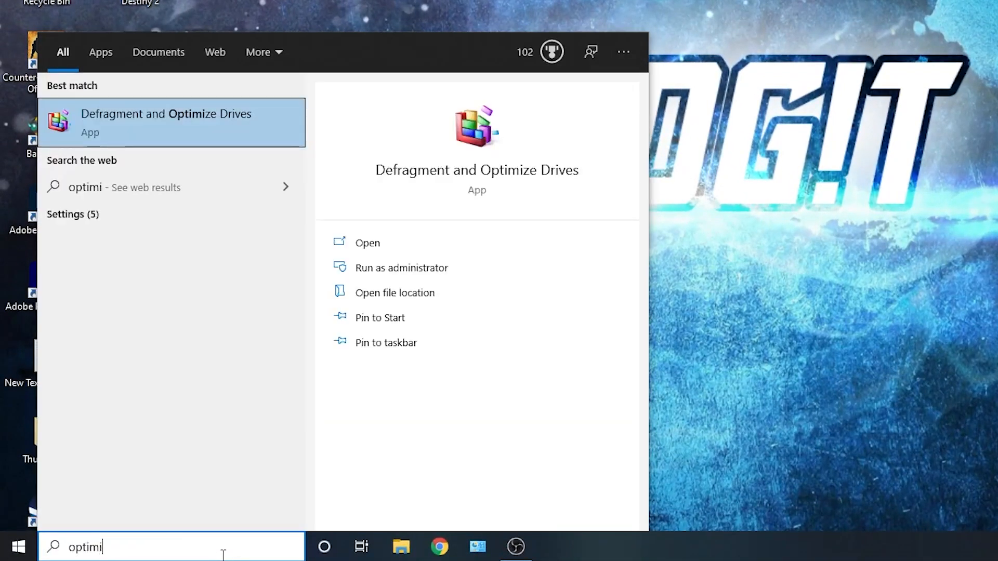
- Launch Defragment and Optimize Drives and optimize the C: solid state drive
{"action": "type", "text": "ze"}
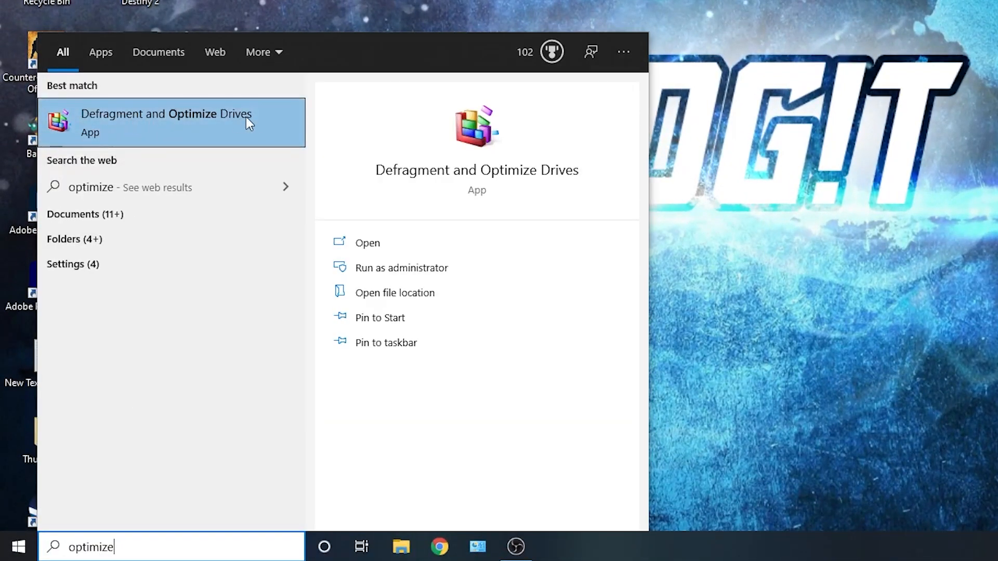
{"action": "left_click", "coordinate": [367, 243]}
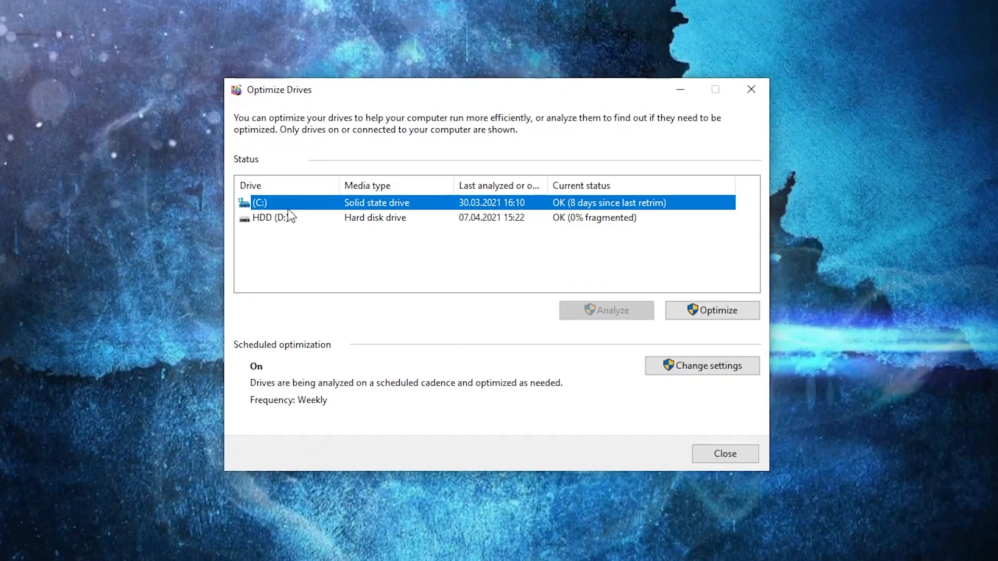
{"action": "mouse_move", "coordinate": [699, 308]}
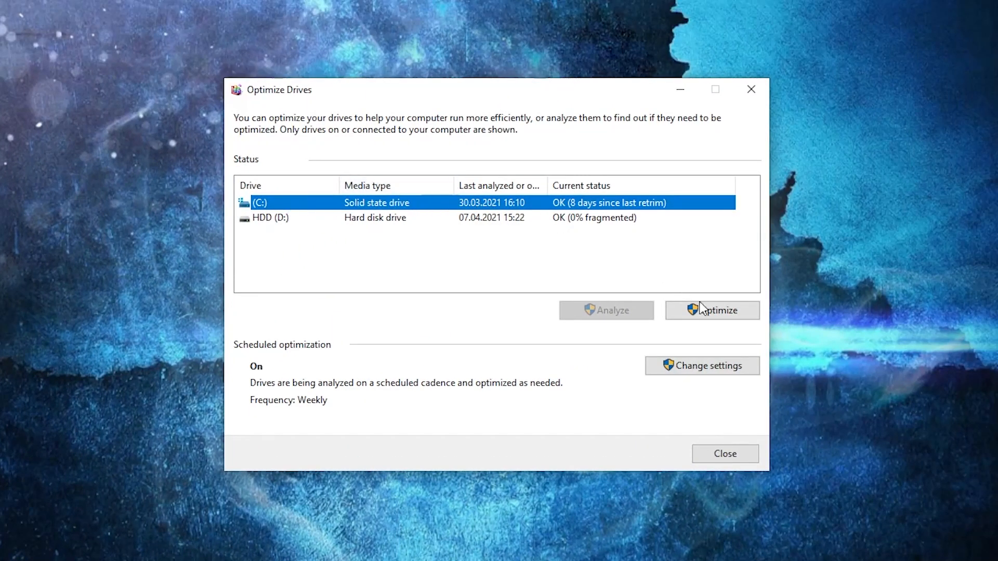
{"action": "left_click", "coordinate": [712, 309]}
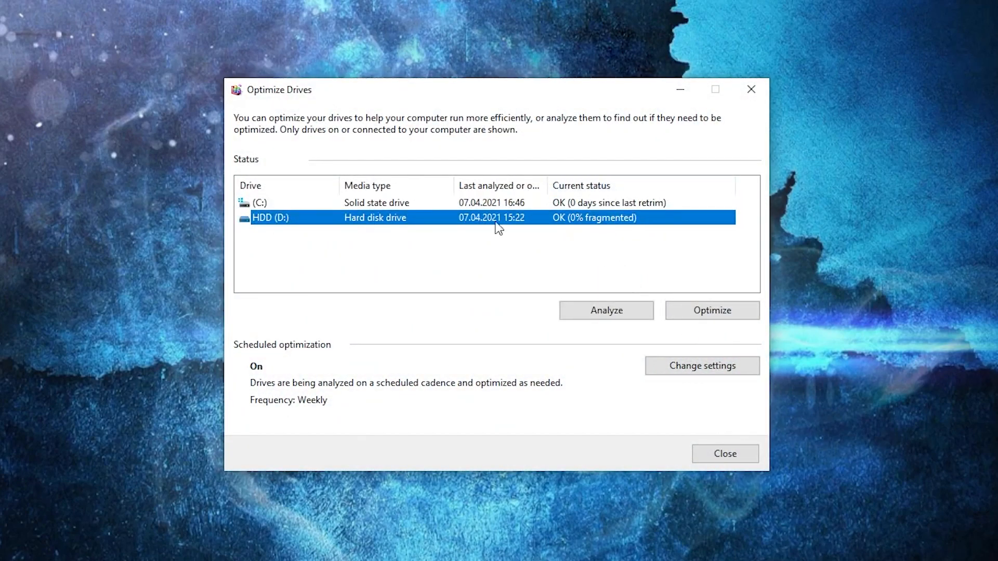
{"action": "left_click", "coordinate": [605, 311]}
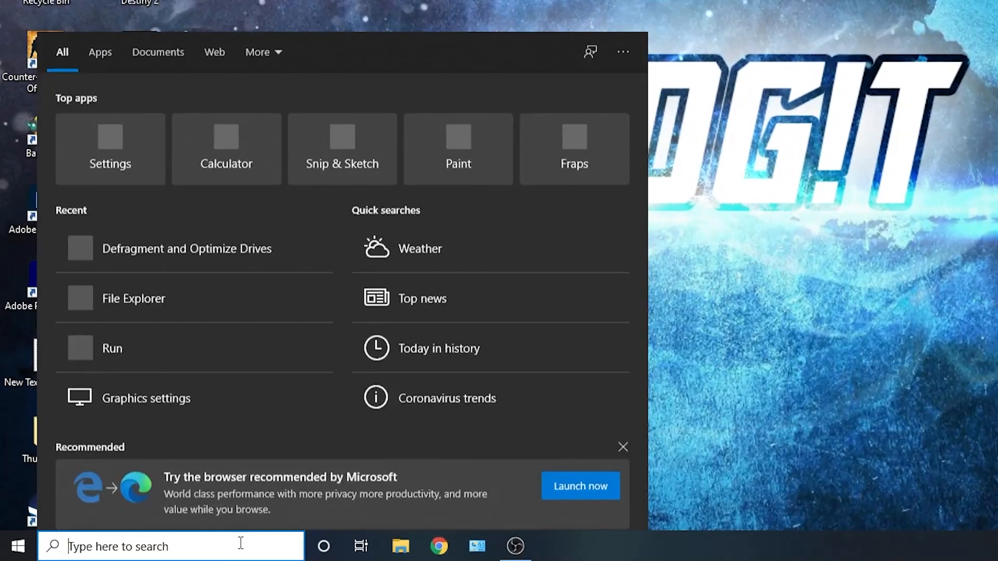
- Search Local Disk (C:) with size:huge and select a large file from the results
{"action": "type", "text": "files"}
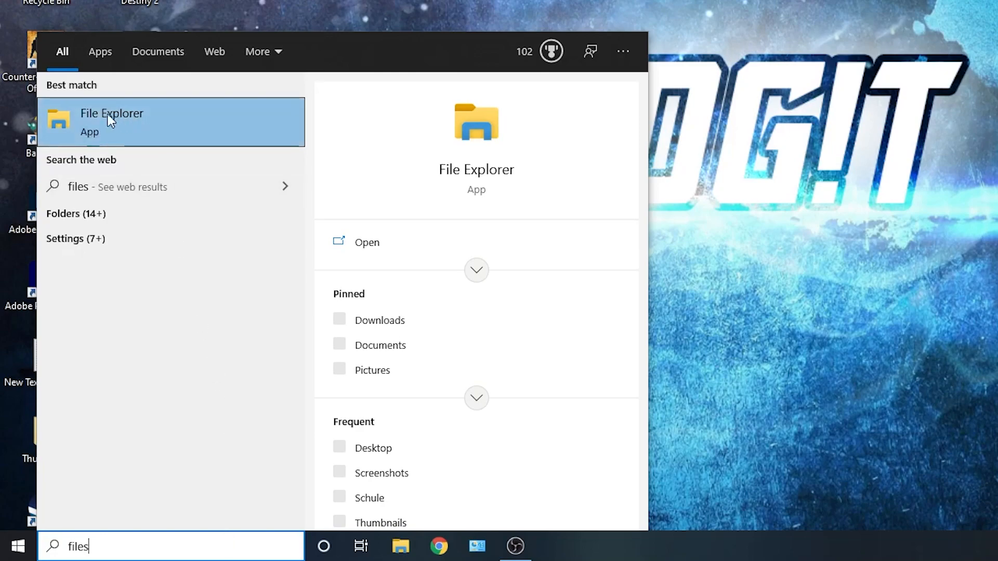
{"action": "left_click", "coordinate": [111, 123]}
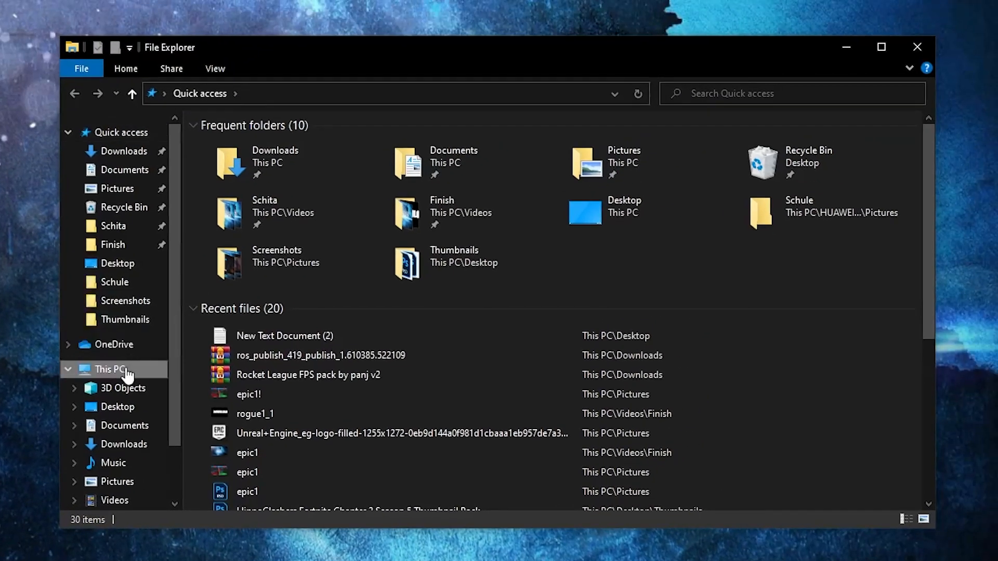
{"action": "left_click", "coordinate": [109, 369]}
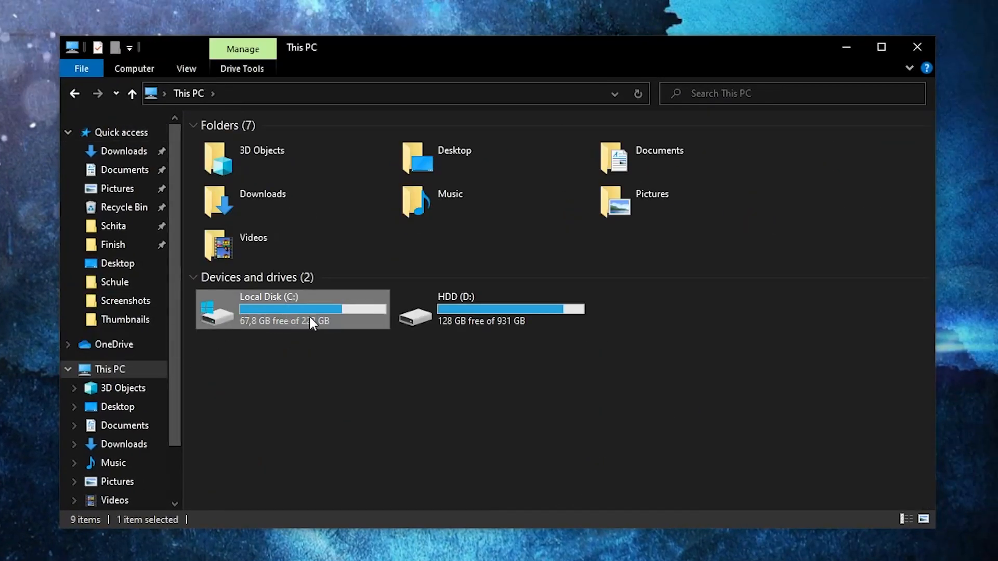
{"action": "double_click", "coordinate": [267, 309]}
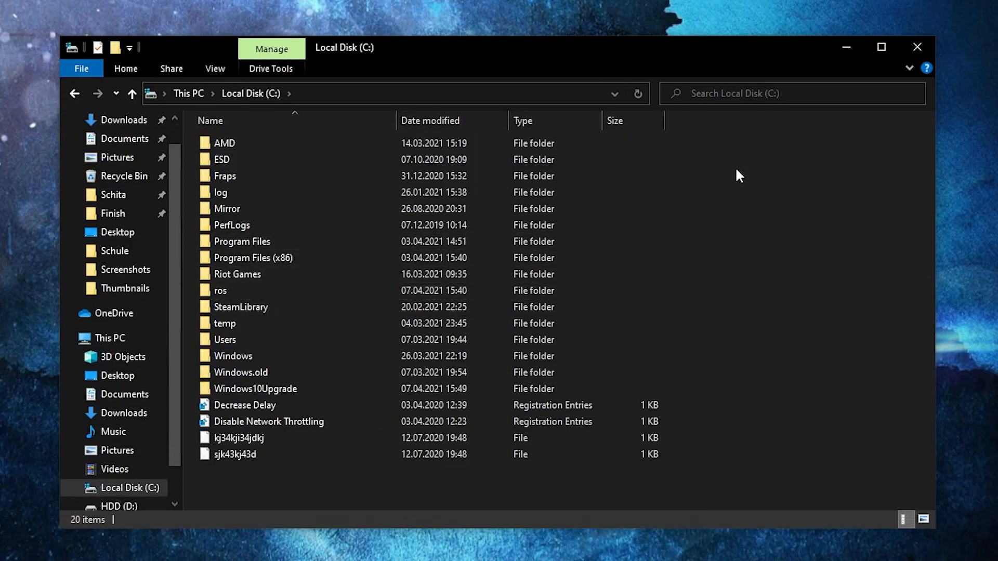
{"action": "type", "text": "size"}
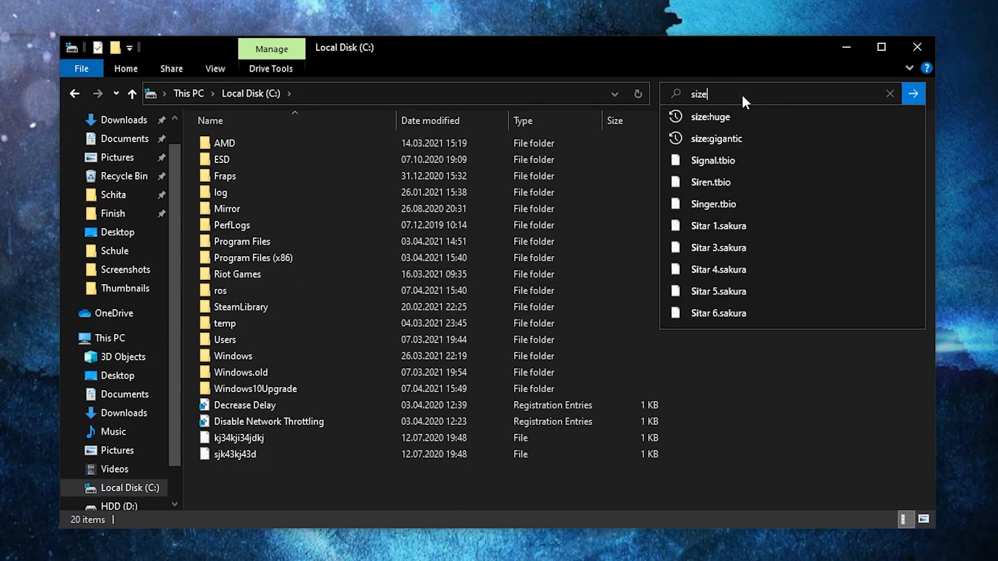
{"action": "left_click", "coordinate": [710, 116]}
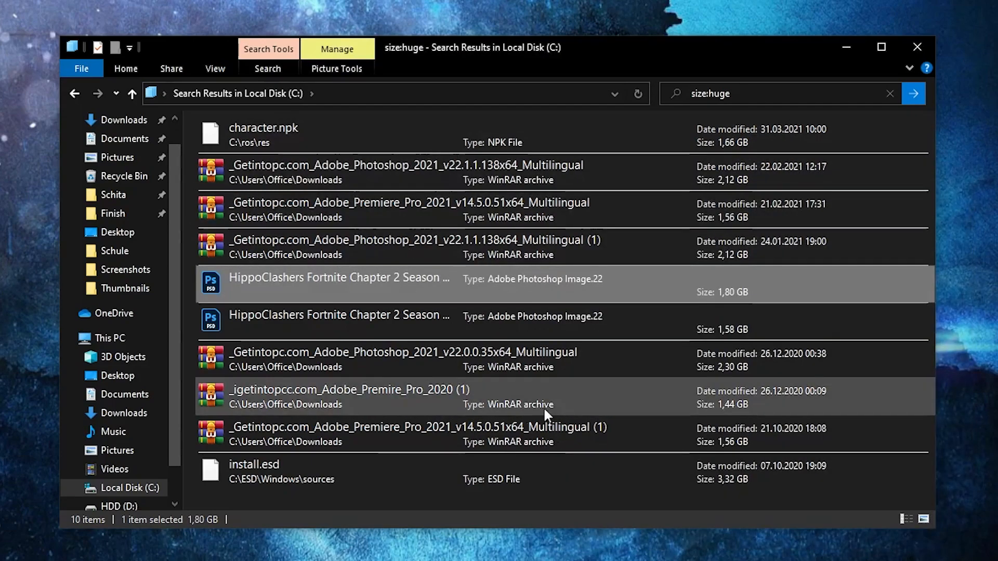
{"action": "left_click", "coordinate": [107, 338]}
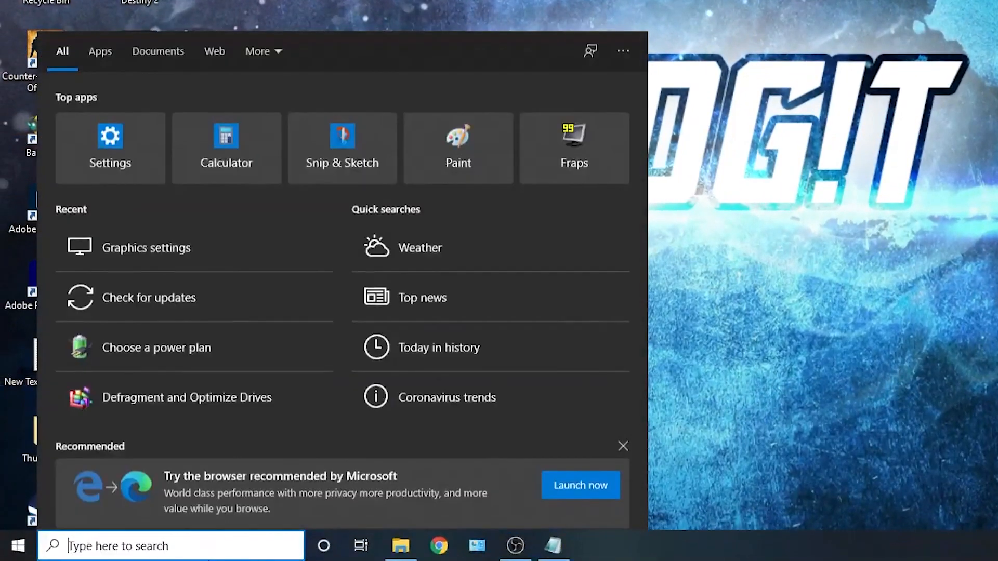
- Run powercfg -duplicatescheme e9a42b02-d5df-448d-aa00-03f14749eb61 in an administrator Command Prompt
{"action": "type", "text": "cmd"}
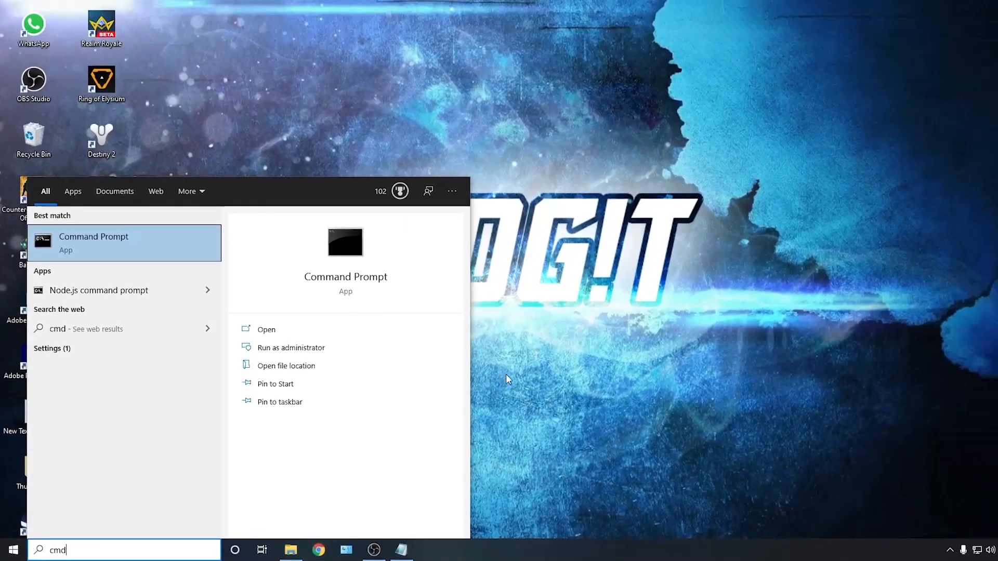
{"action": "left_click", "coordinate": [290, 347]}
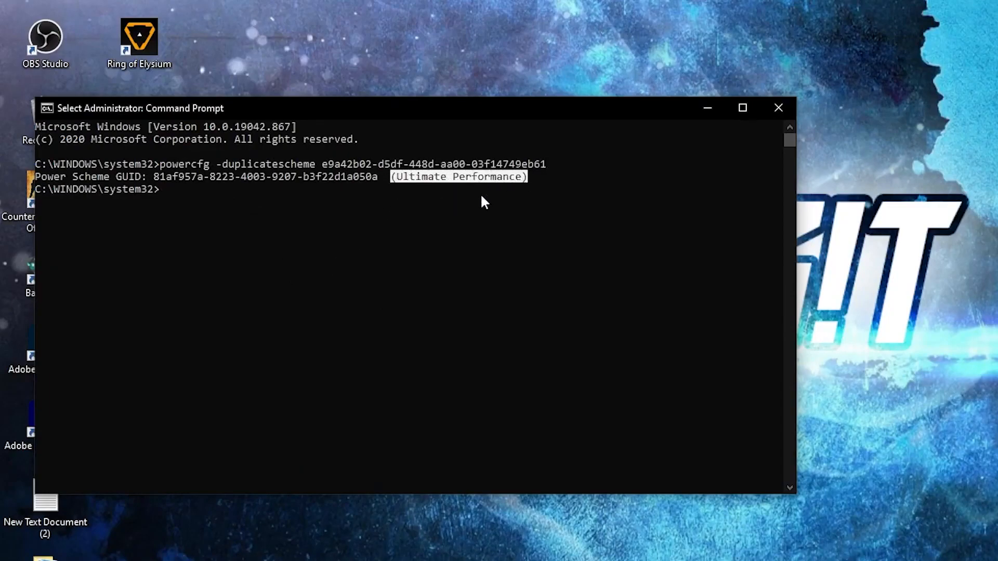
{"action": "mouse_move", "coordinate": [599, 212]}
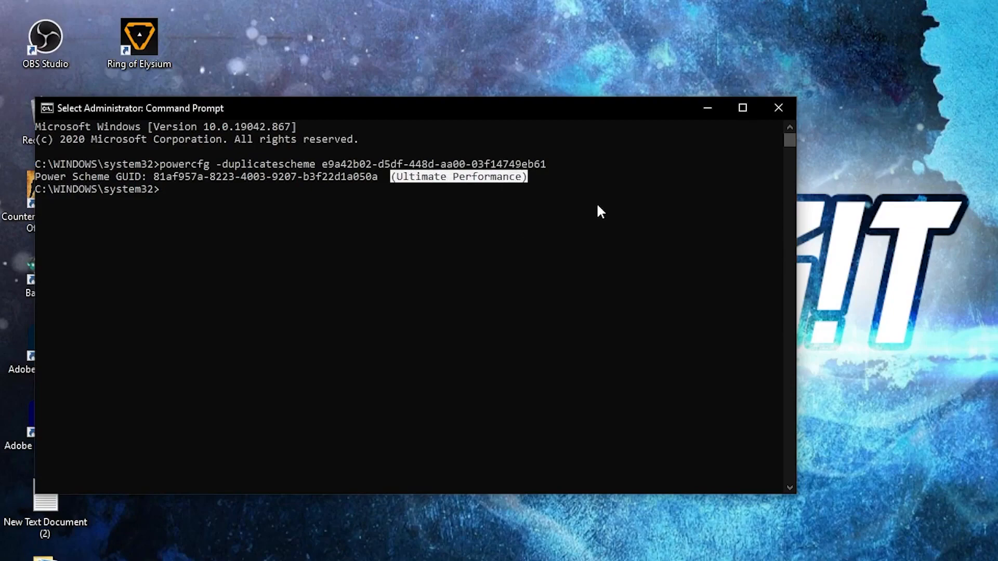
{"action": "left_click", "coordinate": [778, 107]}
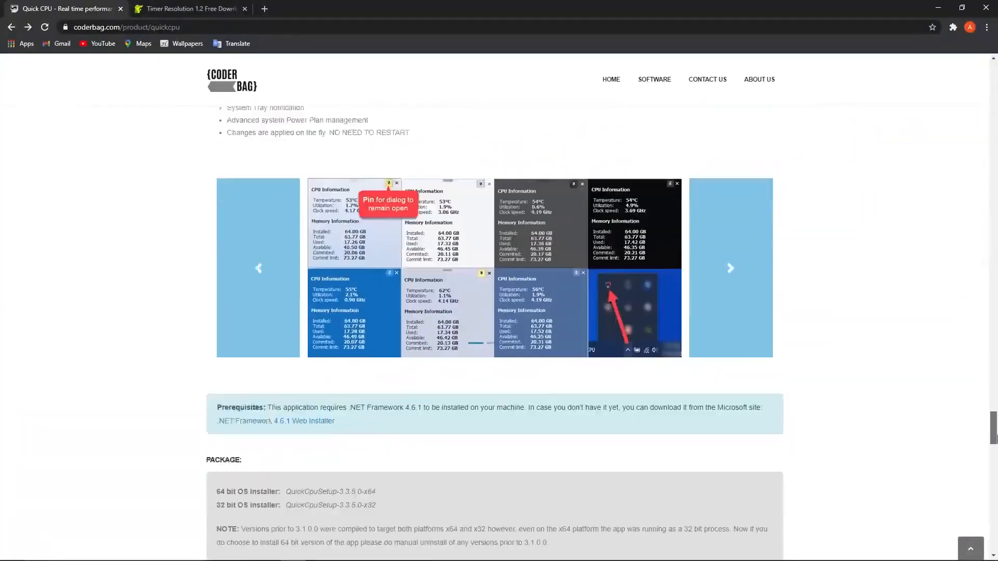
- Download the Quick CPU x64 setup zip from coderbag and open it in WinRAR
{"action": "scroll", "scroll_direction": "down", "scroll_amount": 3}
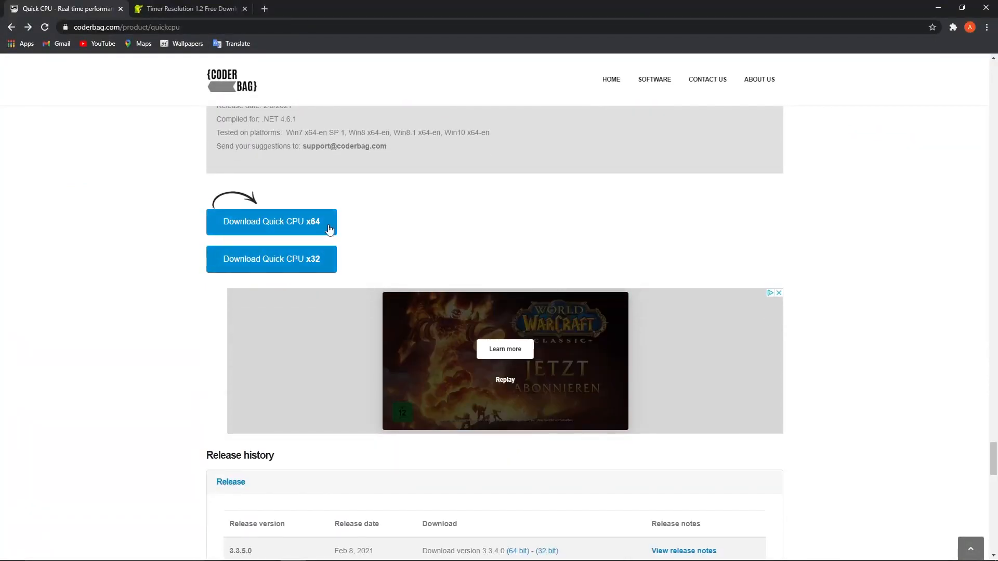
{"action": "left_click", "coordinate": [271, 221]}
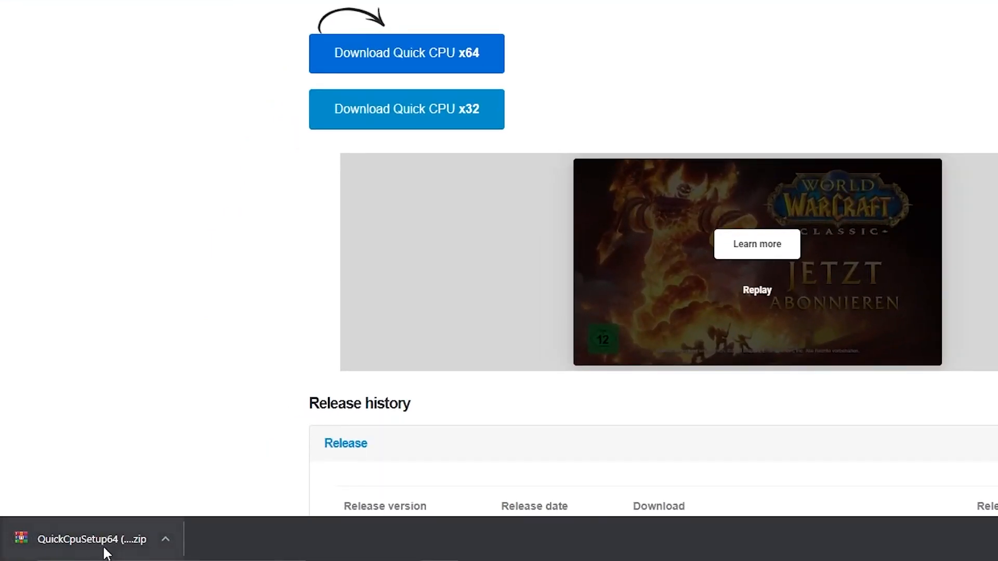
{"action": "left_click", "coordinate": [165, 540]}
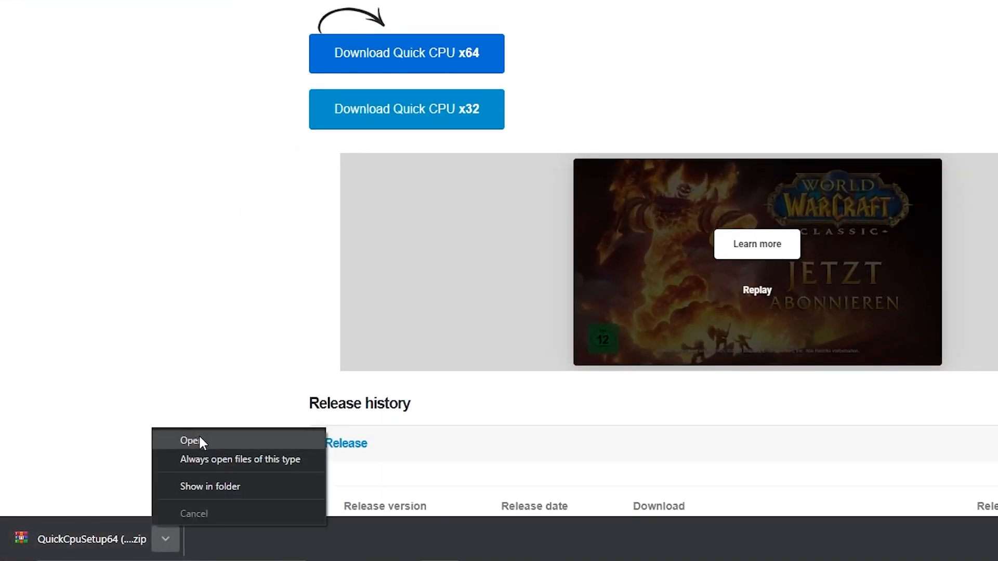
{"action": "left_click", "coordinate": [188, 440]}
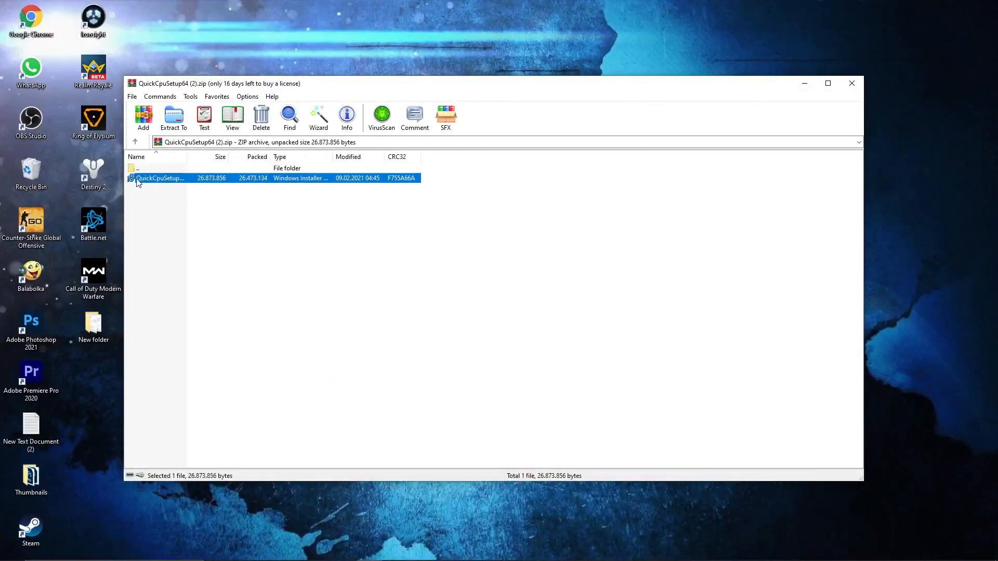
- Run the Quick CPU x64 installer, accept the license, keep C:\Program Files\QuickCPU\, install and finish with Launch QuickCPU.exe checked
{"action": "double_click", "coordinate": [159, 177]}
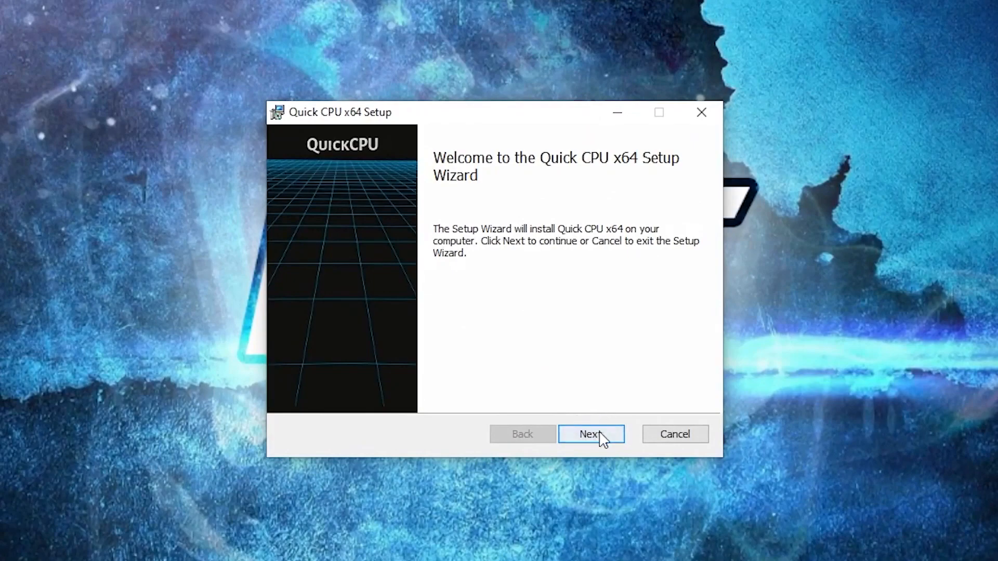
{"action": "left_click", "coordinate": [591, 434]}
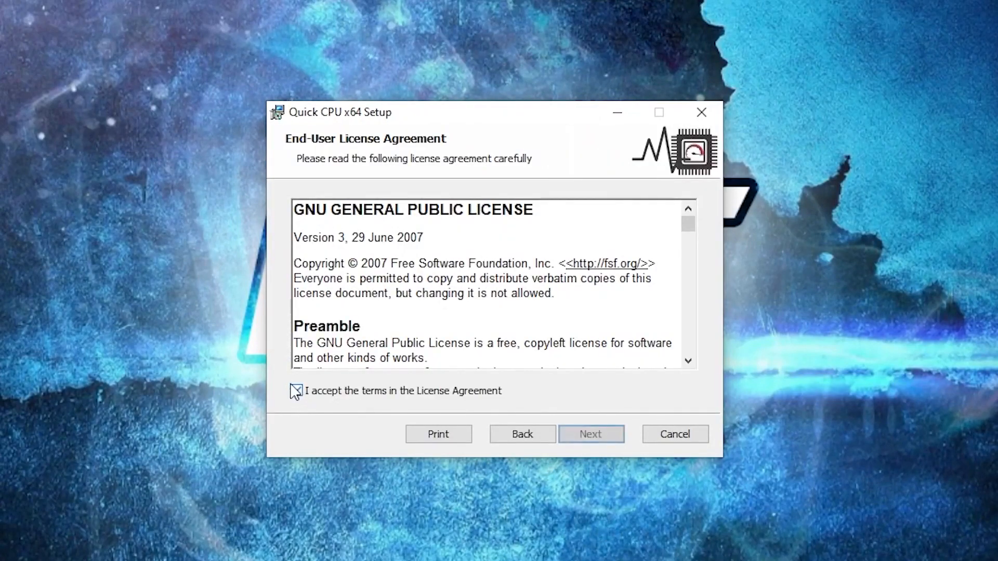
{"action": "left_click", "coordinate": [590, 435]}
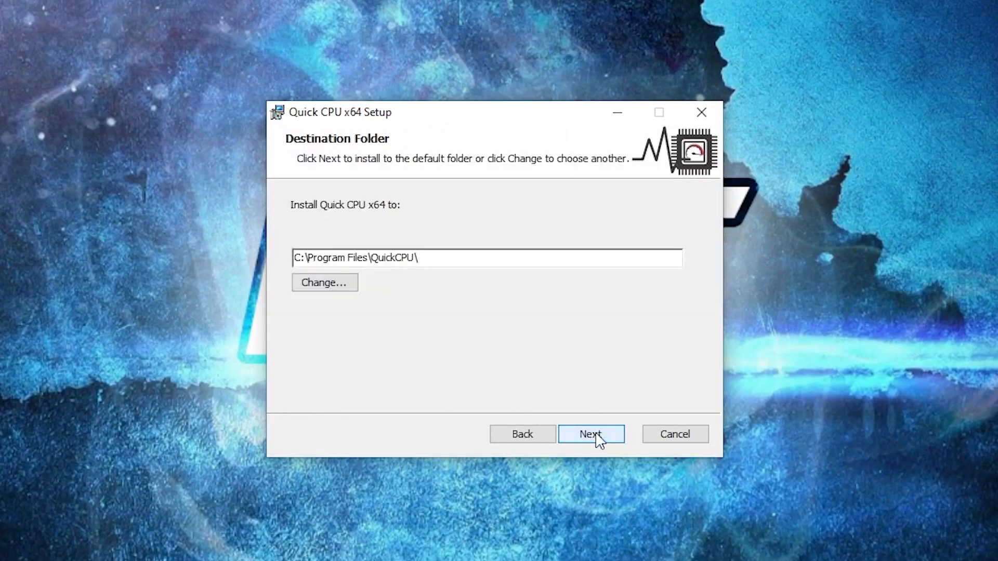
{"action": "left_click", "coordinate": [591, 435]}
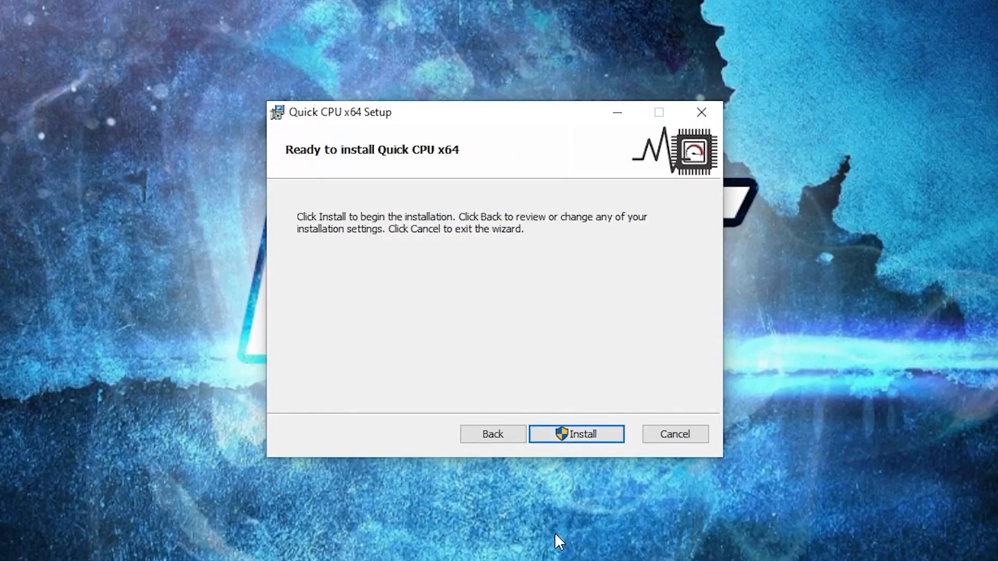
{"action": "left_click", "coordinate": [575, 434]}
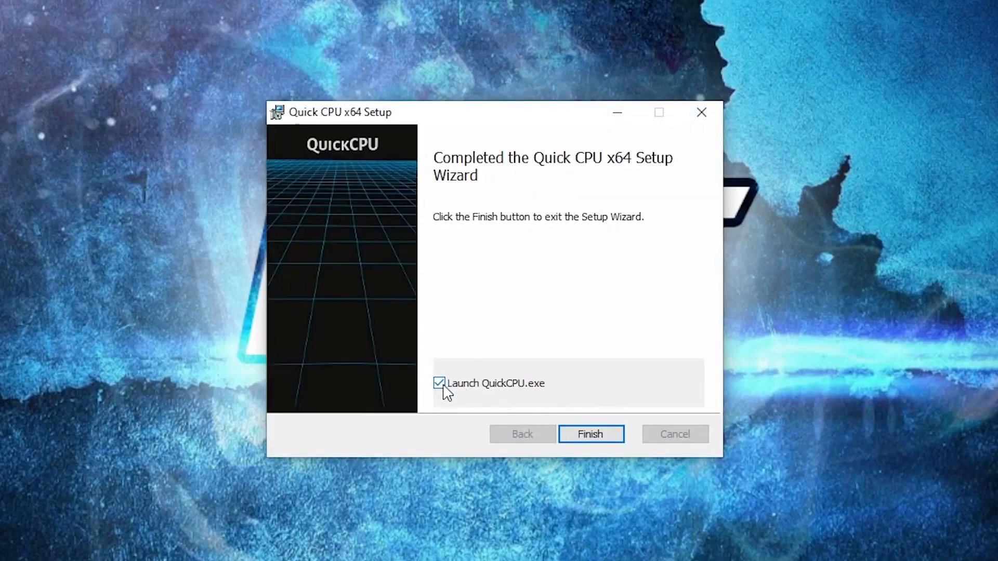
{"action": "left_click", "coordinate": [590, 434]}
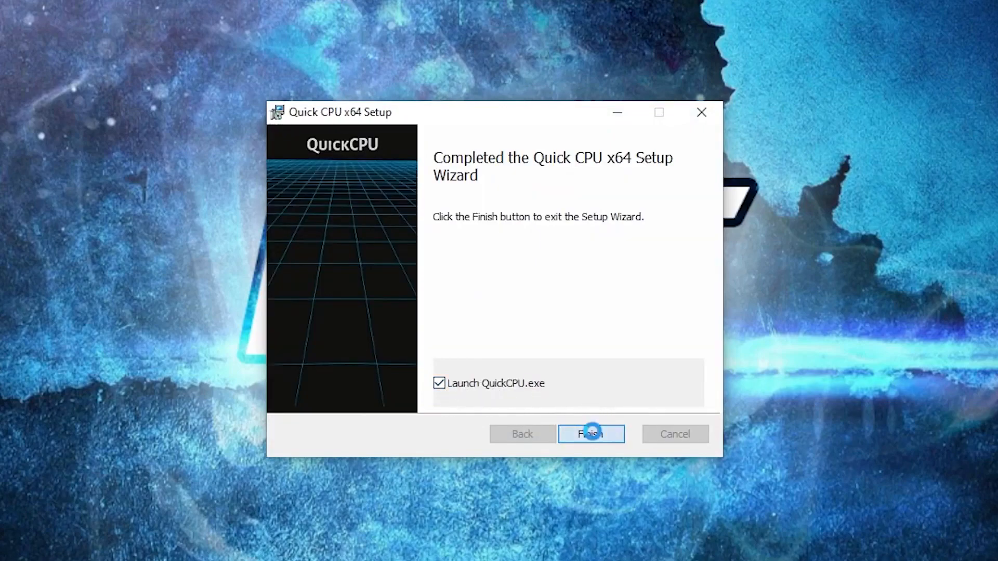
{"action": "left_click", "coordinate": [591, 435]}
{"action": "type", "text": "ch"}
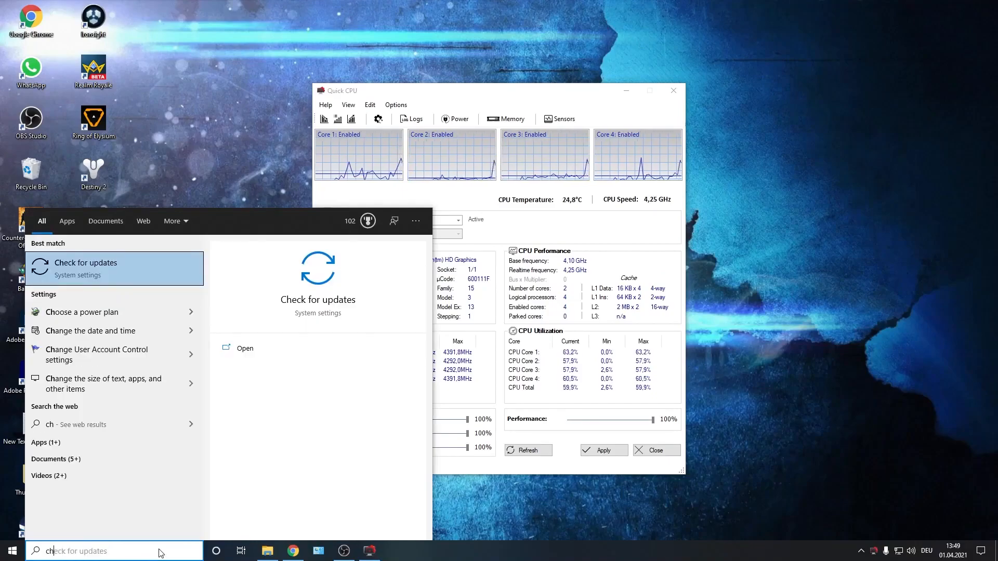
- Verify Ultimate Performance in Power Options, then apply Quick CPU sliders at 100% and confirm the success message
{"action": "left_click", "coordinate": [82, 312]}
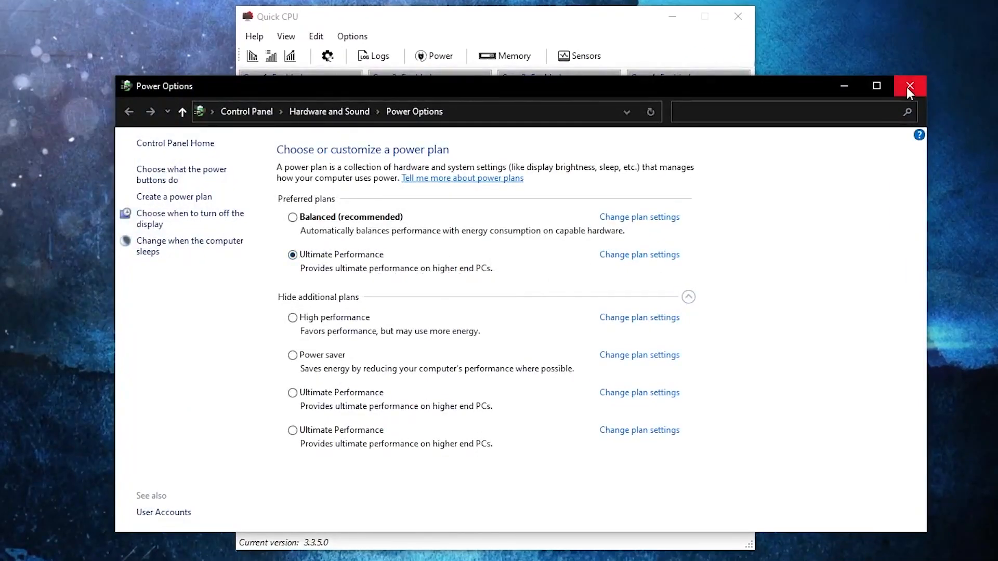
{"action": "left_click", "coordinate": [909, 87]}
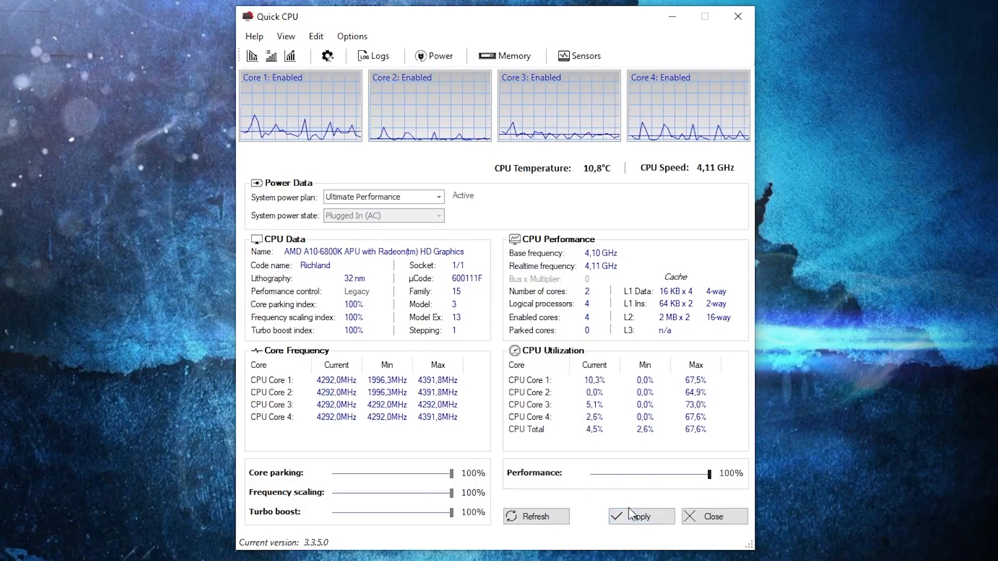
{"action": "left_click", "coordinate": [641, 517]}
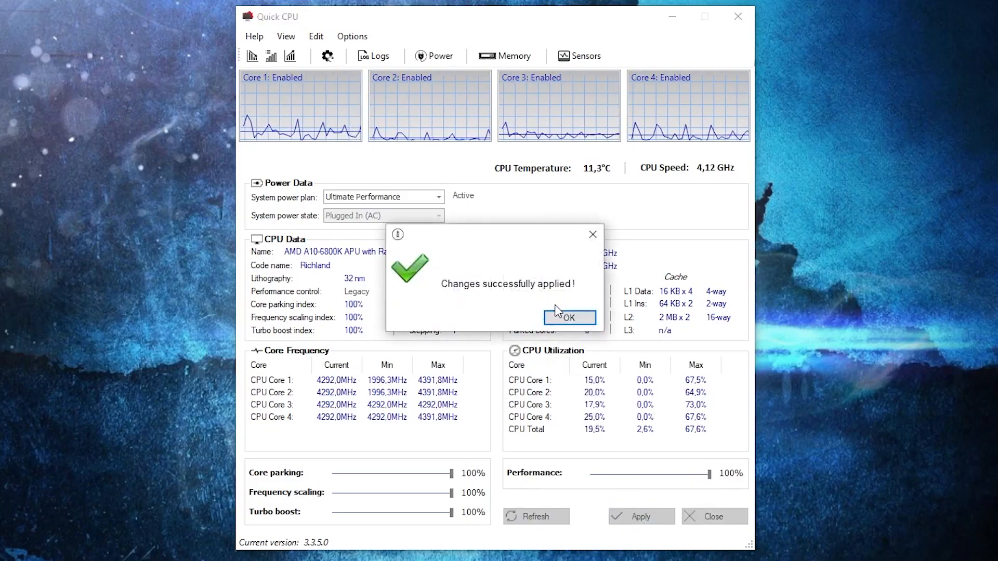
{"action": "left_click", "coordinate": [569, 318]}
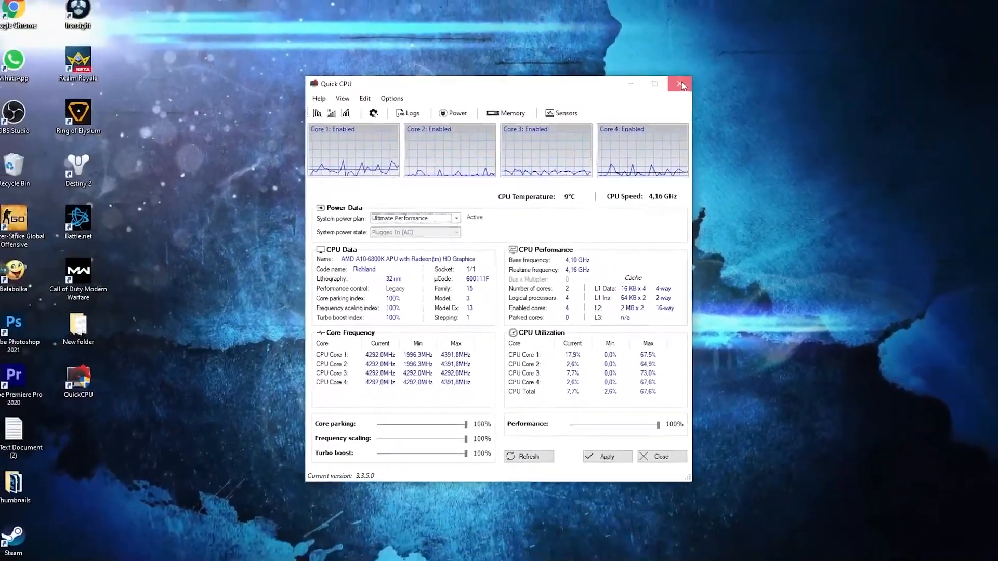
- Close Quick CPU and download Timer Resolution from FileCroco's internal mirror via 'free download'
{"action": "left_click", "coordinate": [680, 84]}
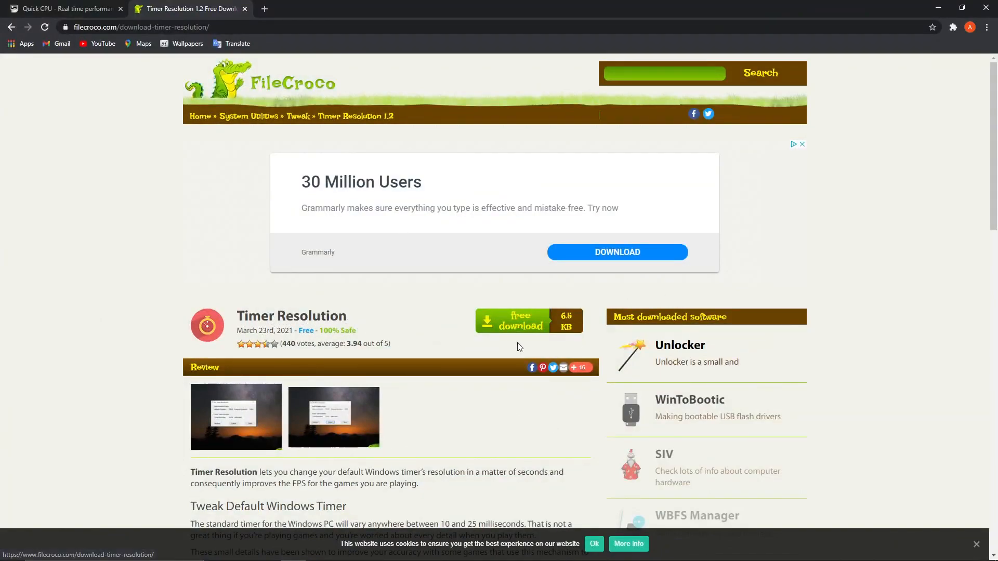
{"action": "left_click", "coordinate": [520, 321]}
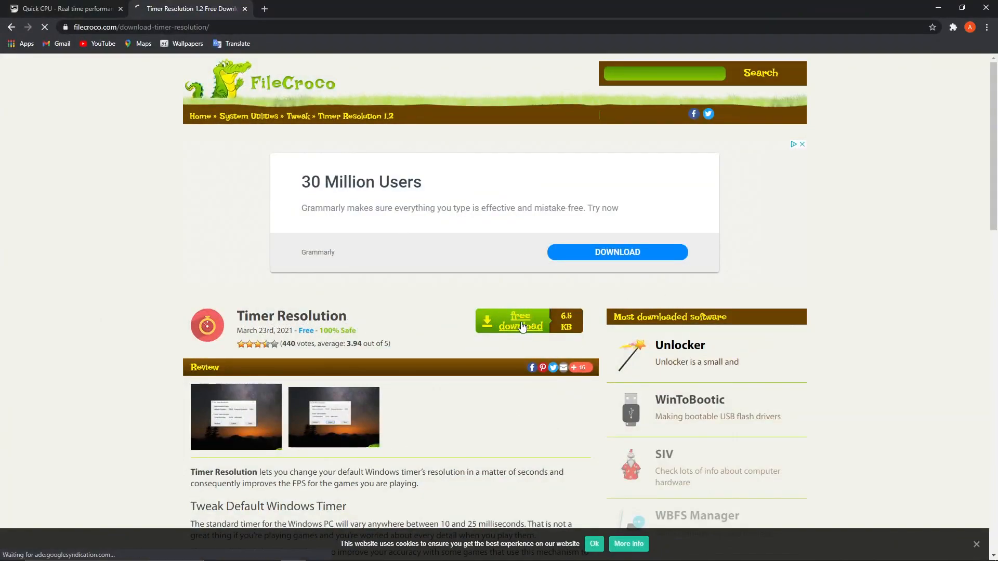
{"action": "left_click", "coordinate": [520, 322]}
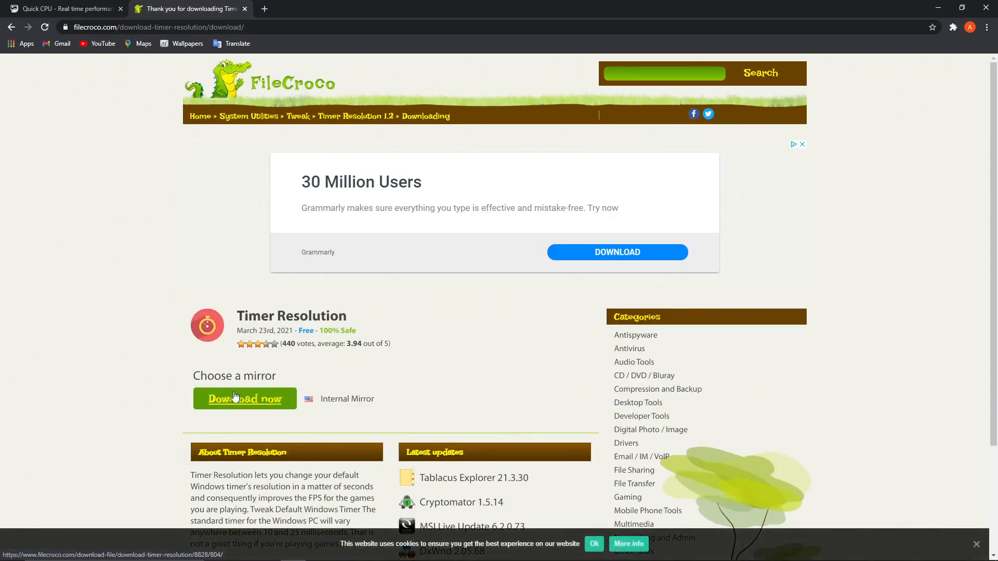
{"action": "left_click", "coordinate": [245, 399]}
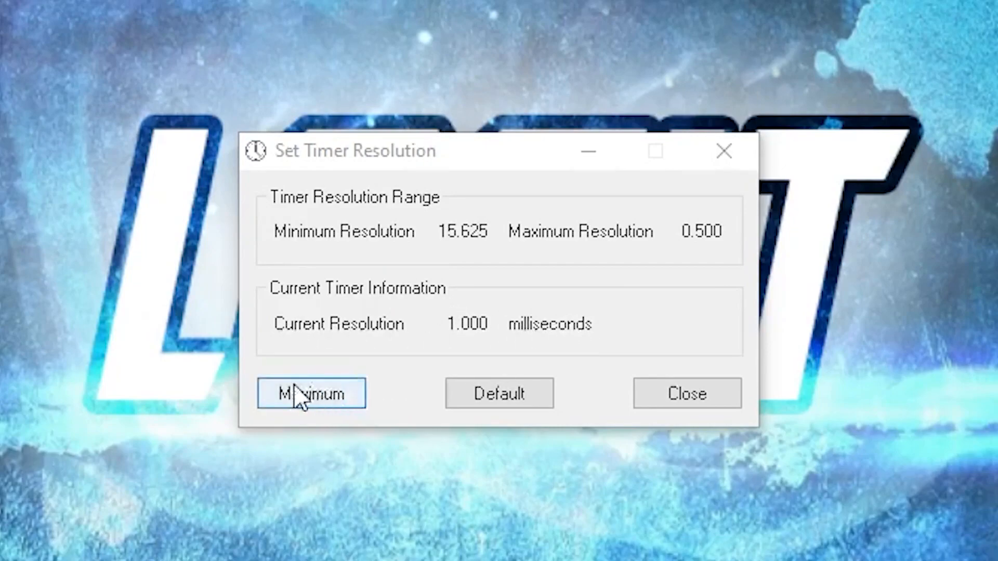
- Set timer resolution to the 0.500 ms Maximum, then restore the 1.000 ms Default and close the tool
{"action": "left_click", "coordinate": [311, 393]}
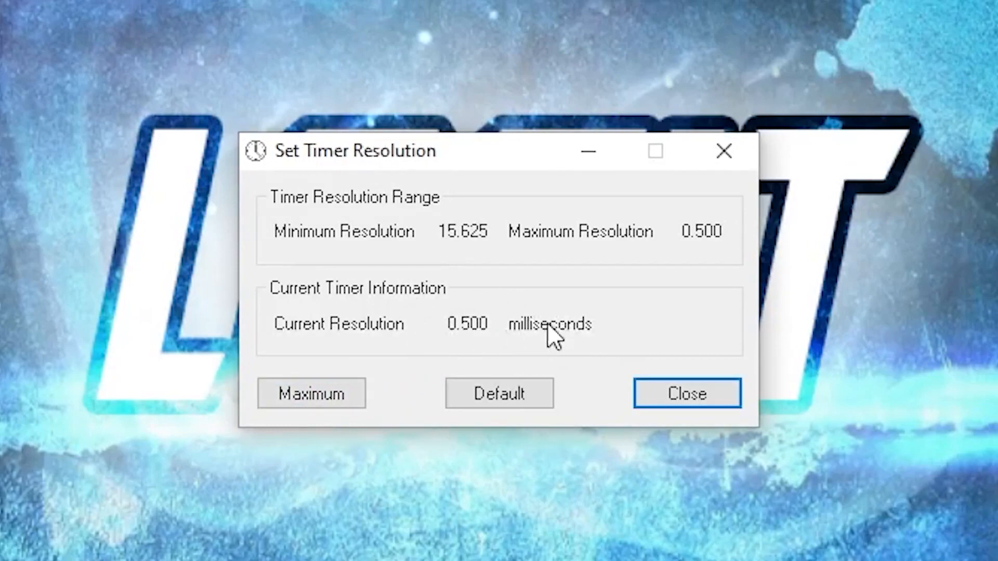
{"action": "mouse_move", "coordinate": [586, 158]}
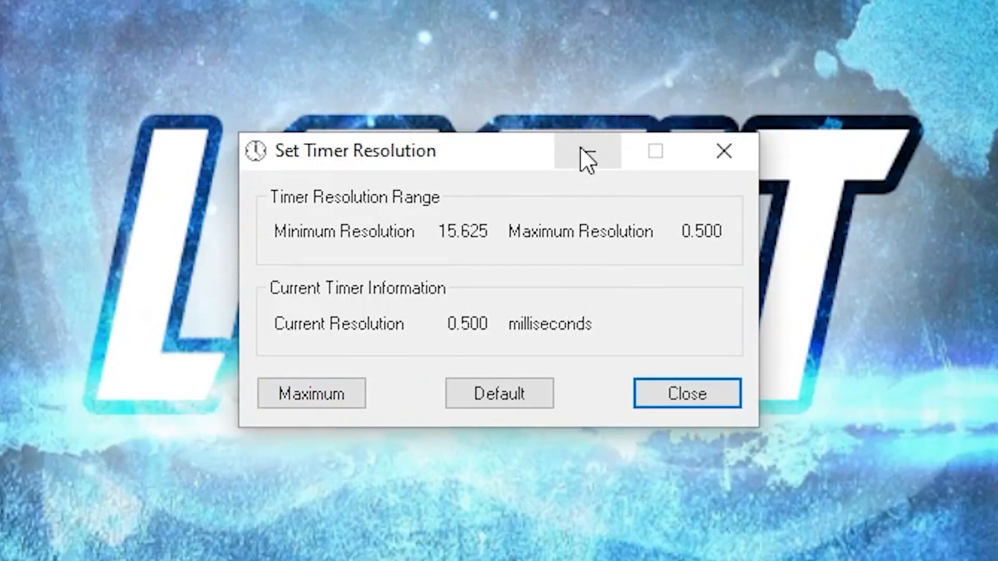
{"action": "left_click", "coordinate": [687, 393]}
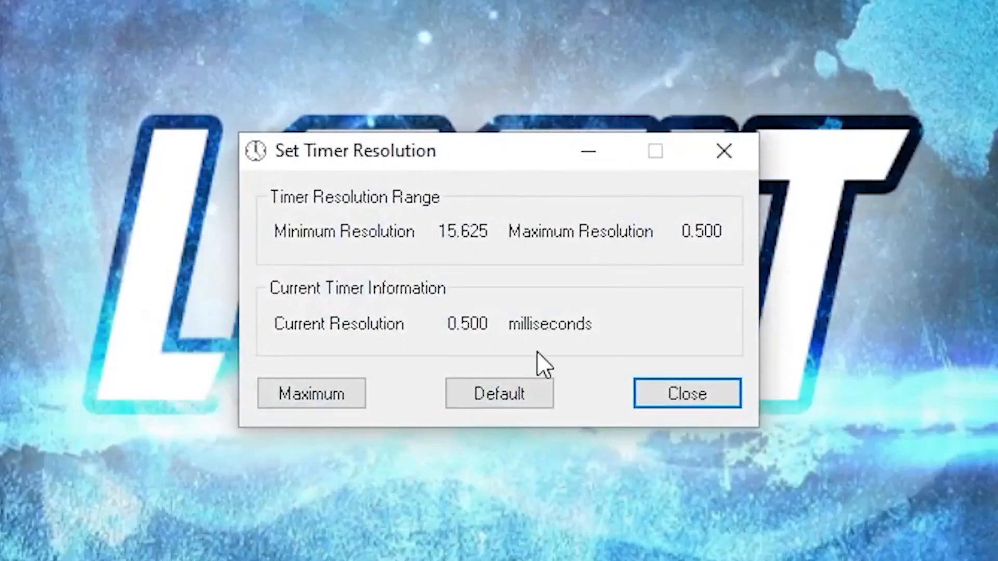
{"action": "left_click", "coordinate": [499, 393]}
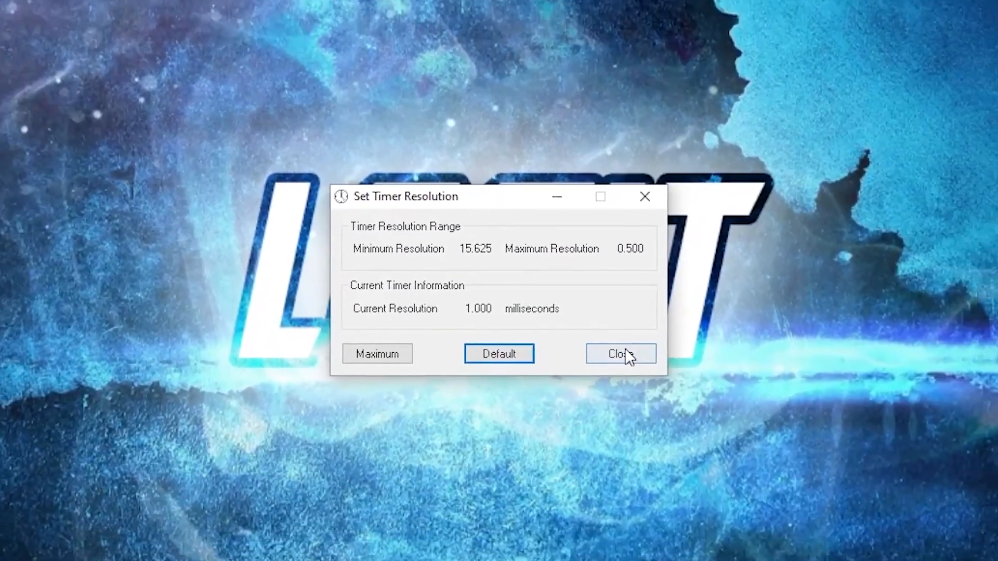
{"action": "left_click", "coordinate": [619, 353]}
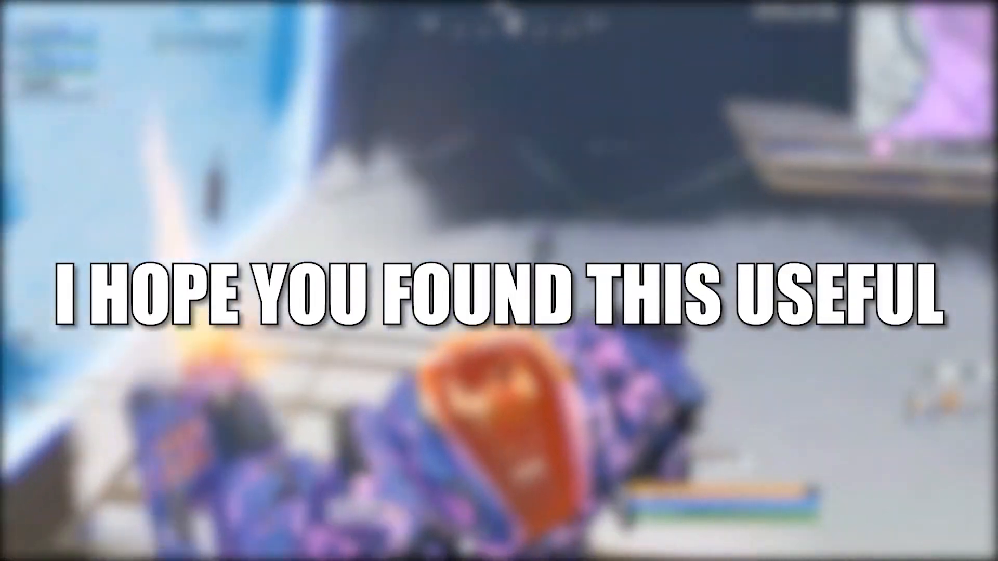